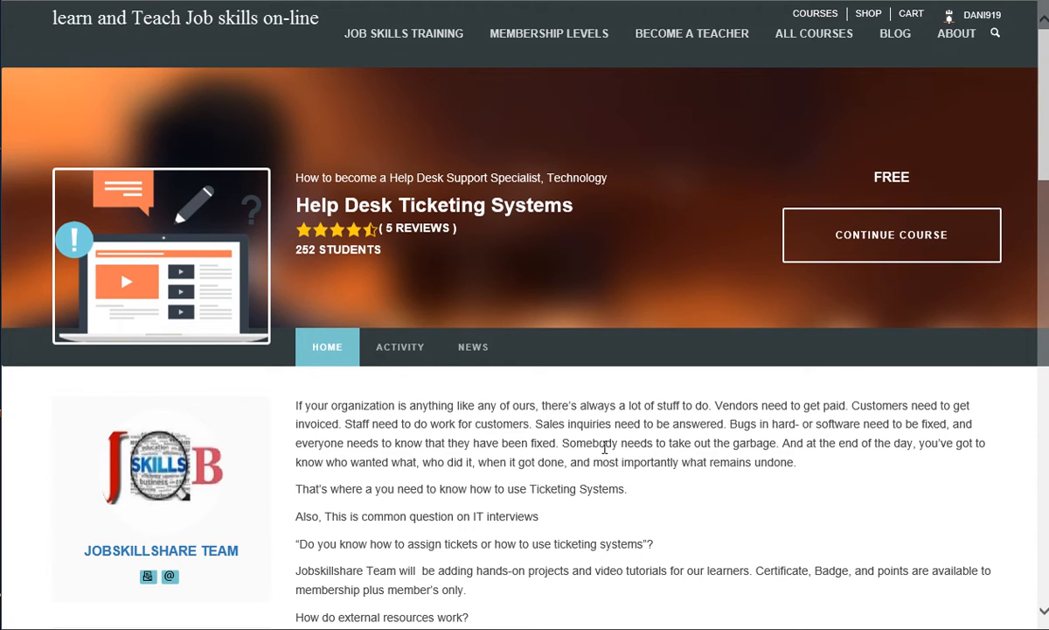
{"action": "mouse_move", "coordinate": [343, 282]}
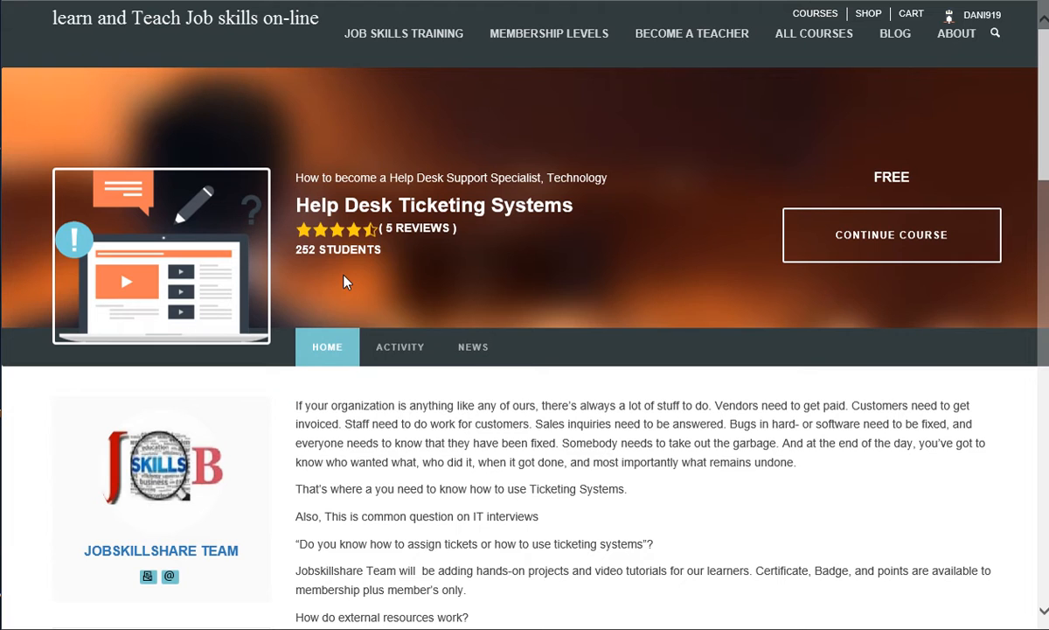
{"action": "mouse_move", "coordinate": [399, 346]}
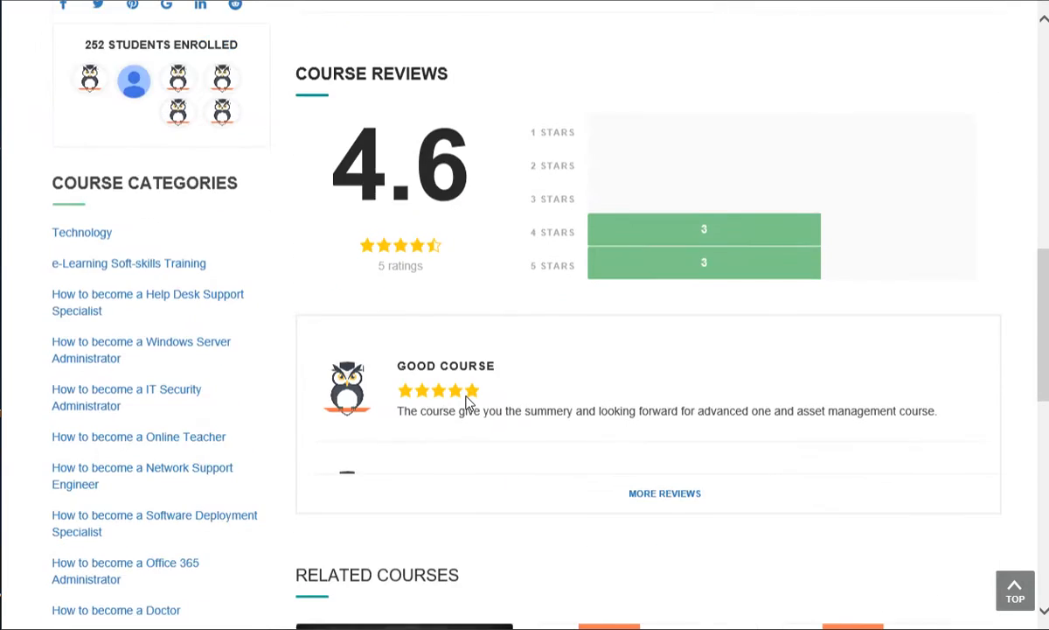
Reach the Indeed job search site through a Google search for indeed.com.
{"action": "scroll", "scroll_direction": "down", "scroll_amount": 3}
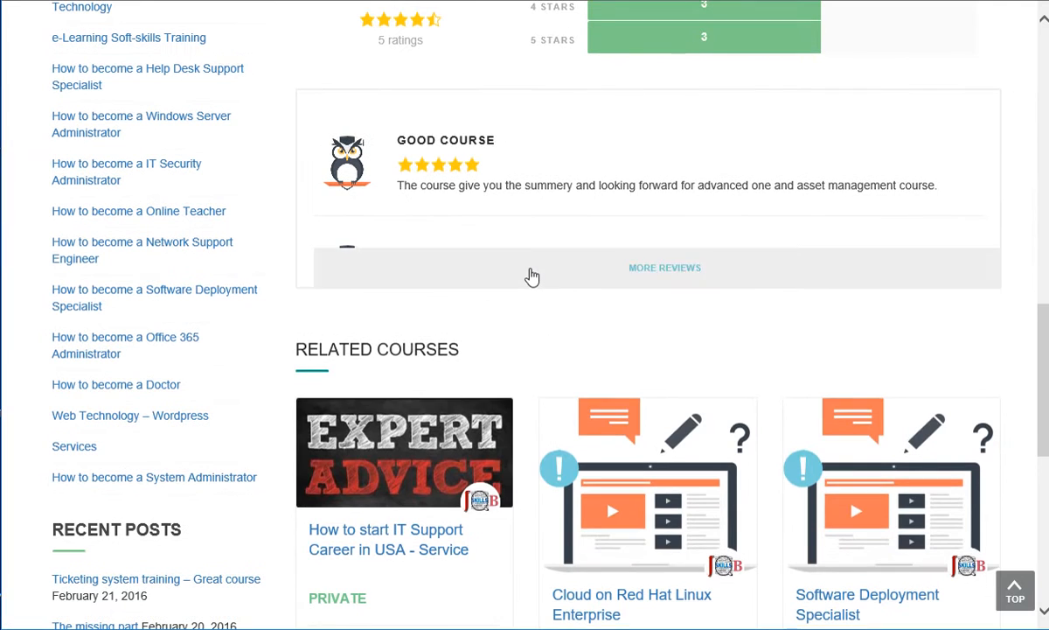
{"action": "left_click", "coordinate": [663, 268]}
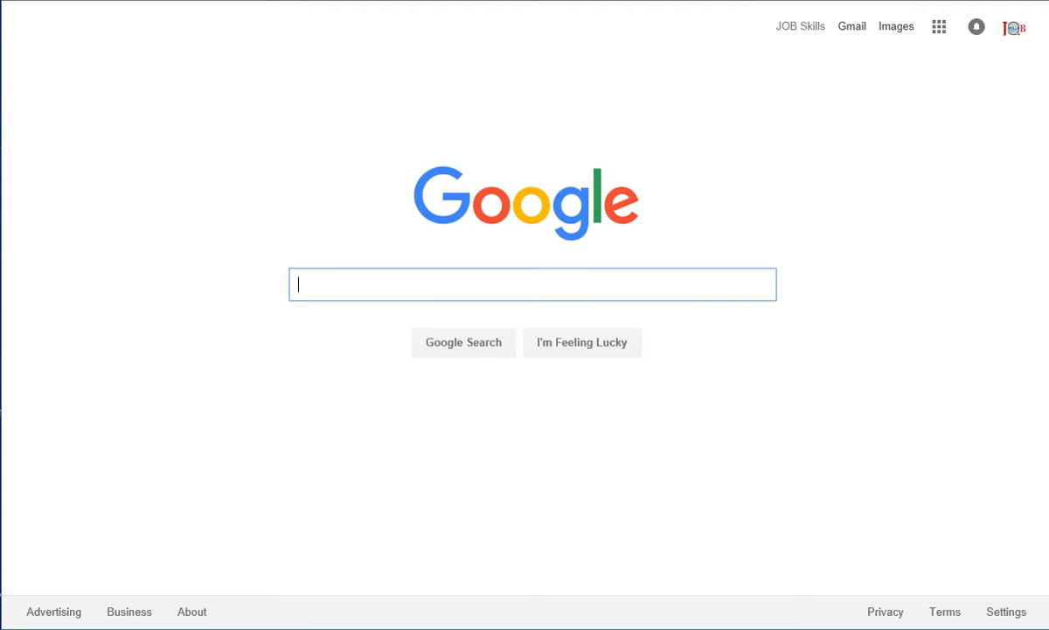
{"action": "type", "text": "indeed.com"}
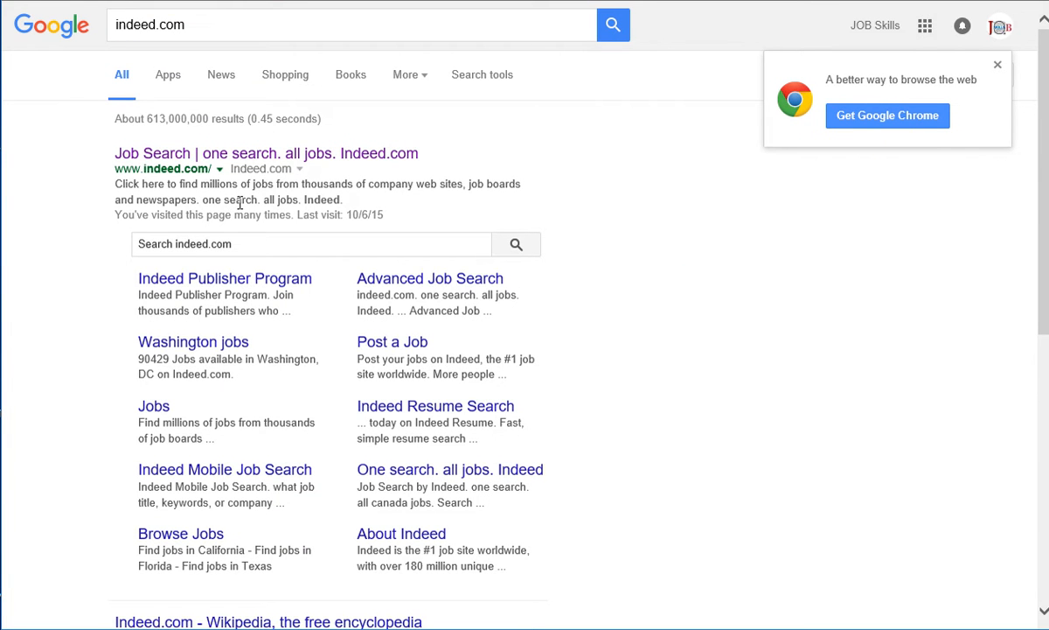
{"action": "left_click", "coordinate": [266, 154]}
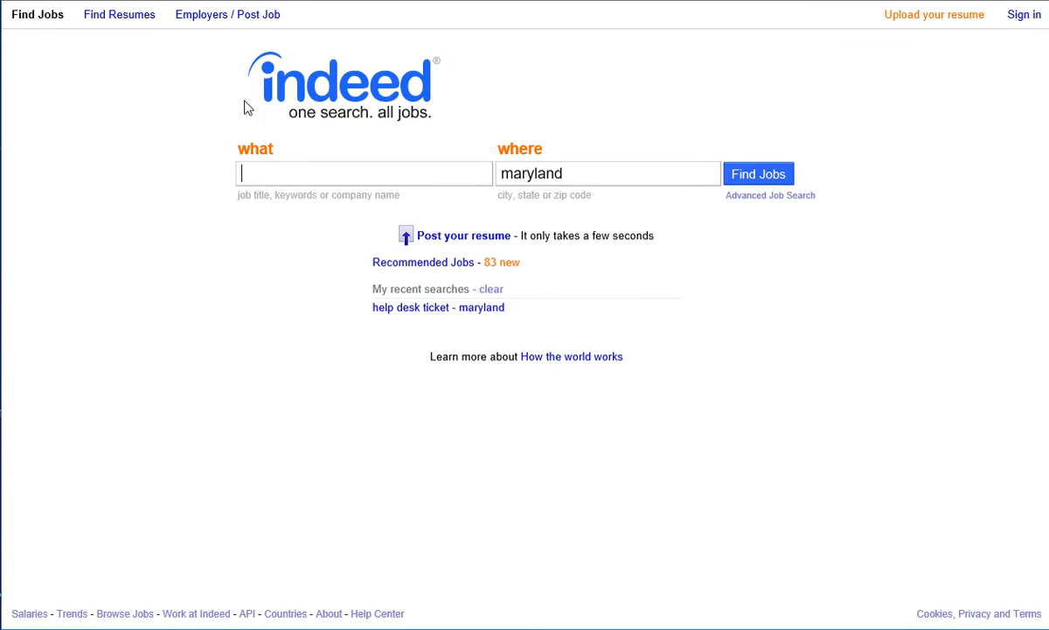
Search Indeed for help desk ticket jobs in Maryland and browse the results.
{"action": "type", "text": "help desk ticket"}
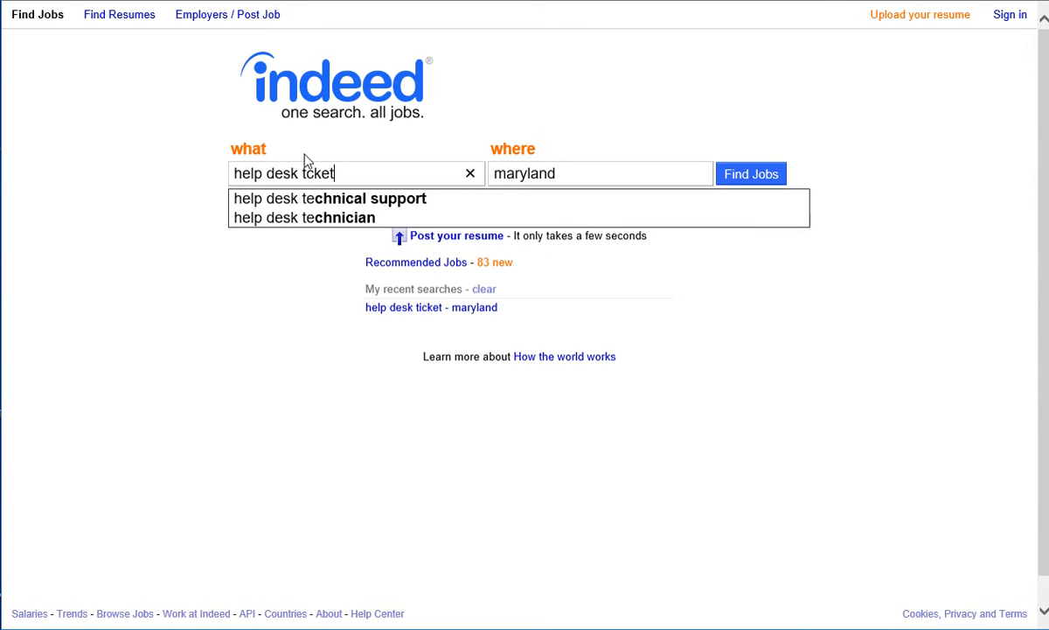
{"action": "left_click", "coordinate": [750, 173]}
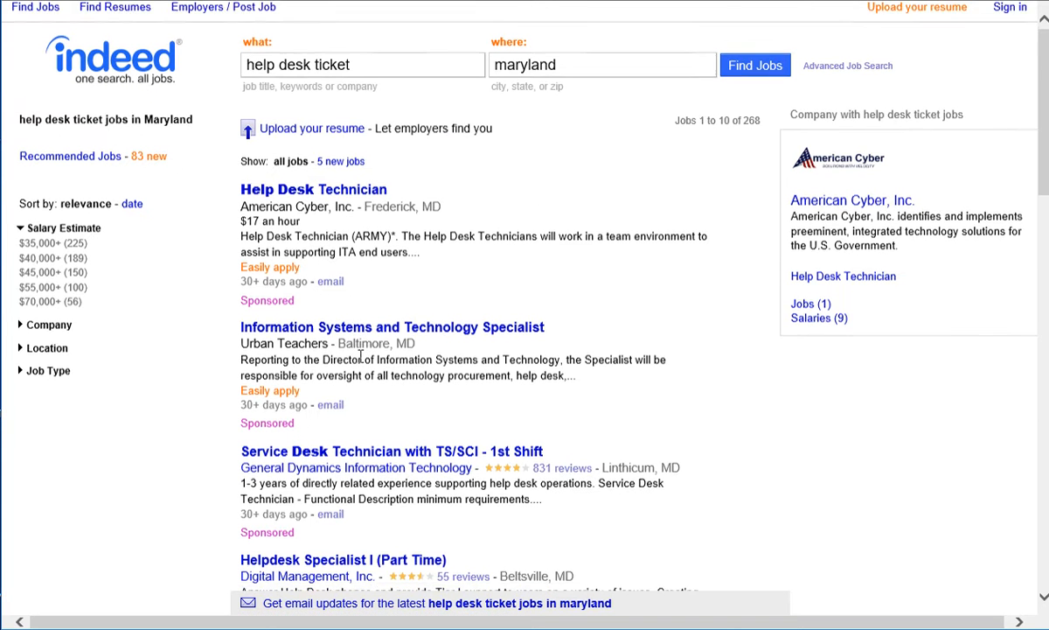
{"action": "scroll", "scroll_direction": "down", "scroll_amount": 3}
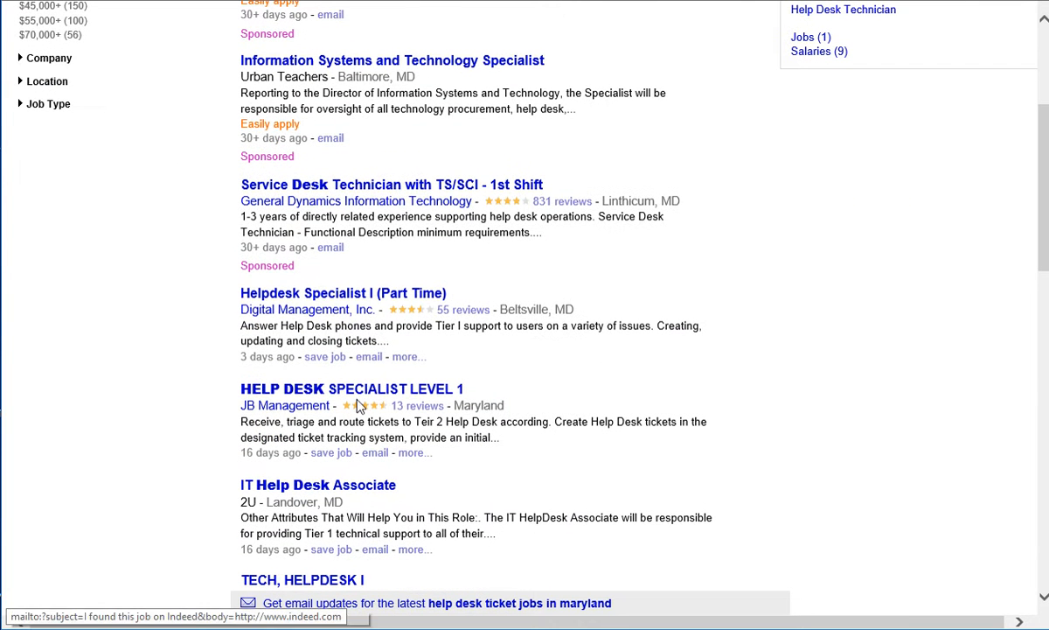
{"action": "scroll", "scroll_direction": "down", "scroll_amount": 3}
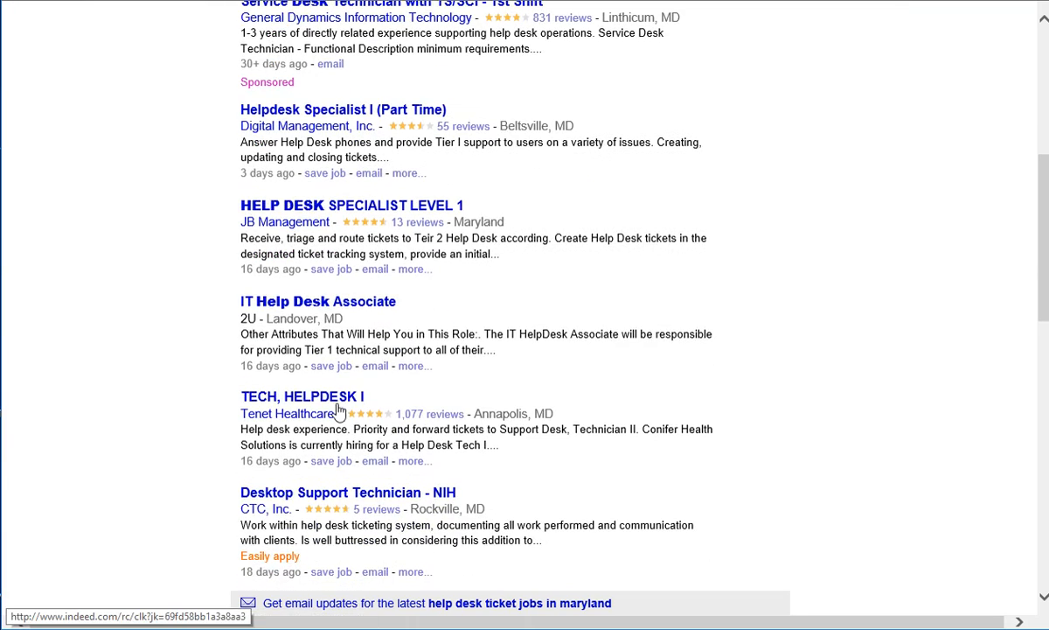
View Tenet Healthcare's TECH, HELPDESK I posting and highlight its ticket-handling duty sentence.
{"action": "left_click", "coordinate": [303, 396]}
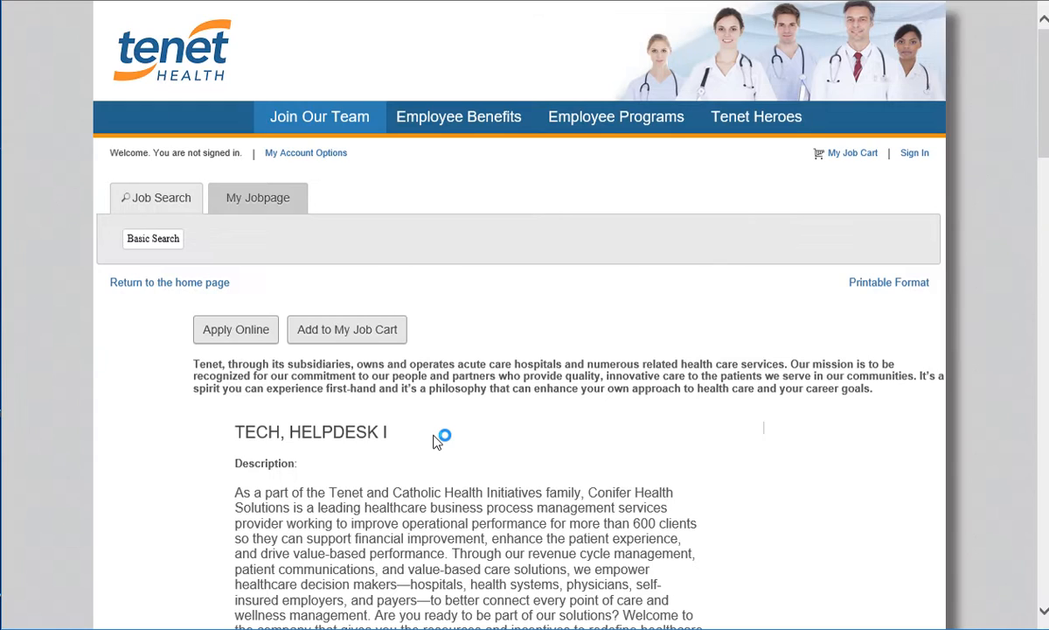
{"action": "scroll", "scroll_direction": "down", "scroll_amount": 3}
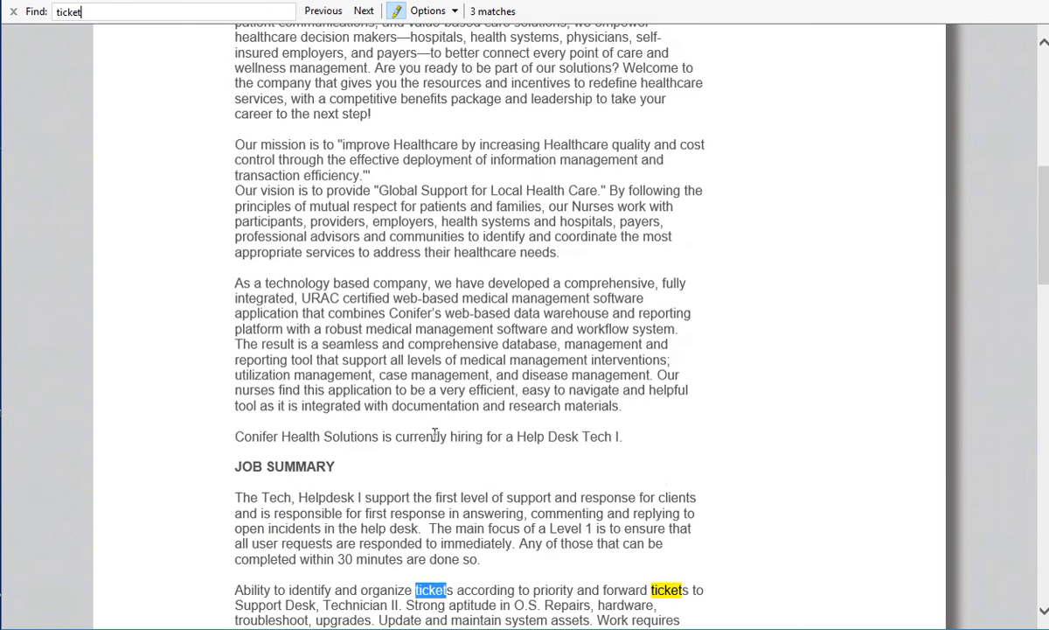
{"action": "scroll", "scroll_direction": "down", "scroll_amount": 3}
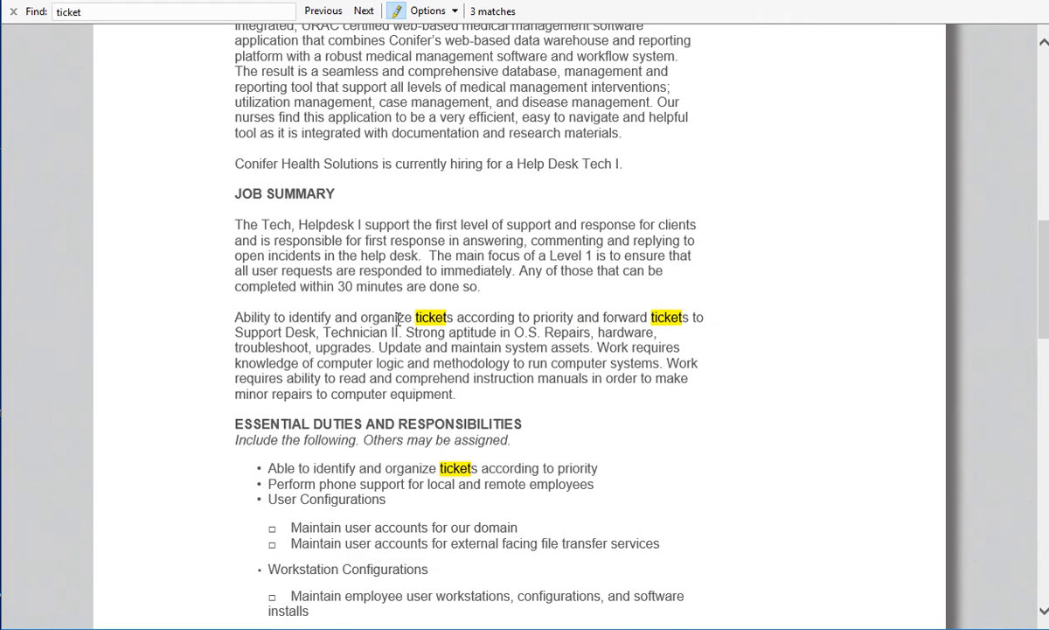
{"action": "left_click_drag", "start_coordinate": [234, 317], "coordinate": [453, 316]}
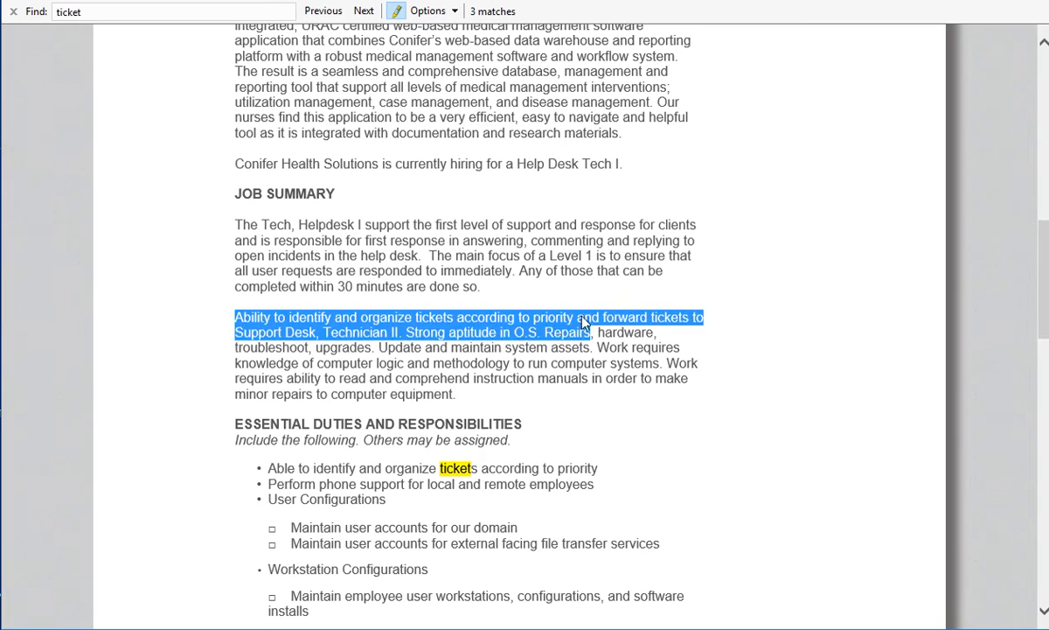
{"action": "left_click_drag", "start_coordinate": [593, 318], "coordinate": [643, 347]}
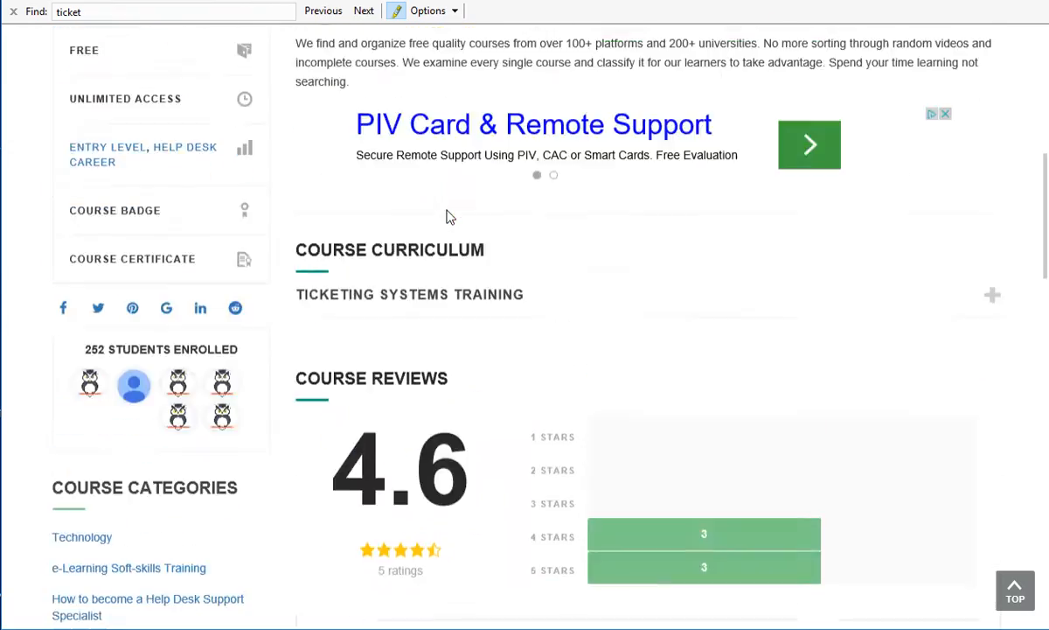
Scroll the JobSkillShare Help Desk Ticketing Systems course page back toward its top.
{"action": "scroll", "scroll_direction": "up", "scroll_amount": 3}
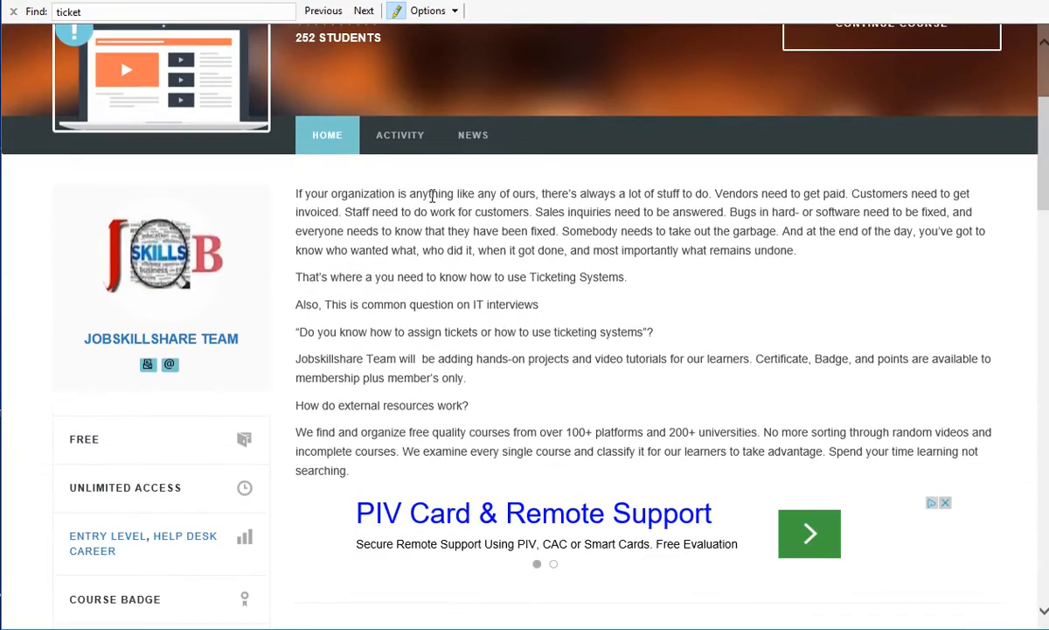
{"action": "scroll", "scroll_direction": "down", "scroll_amount": 3}
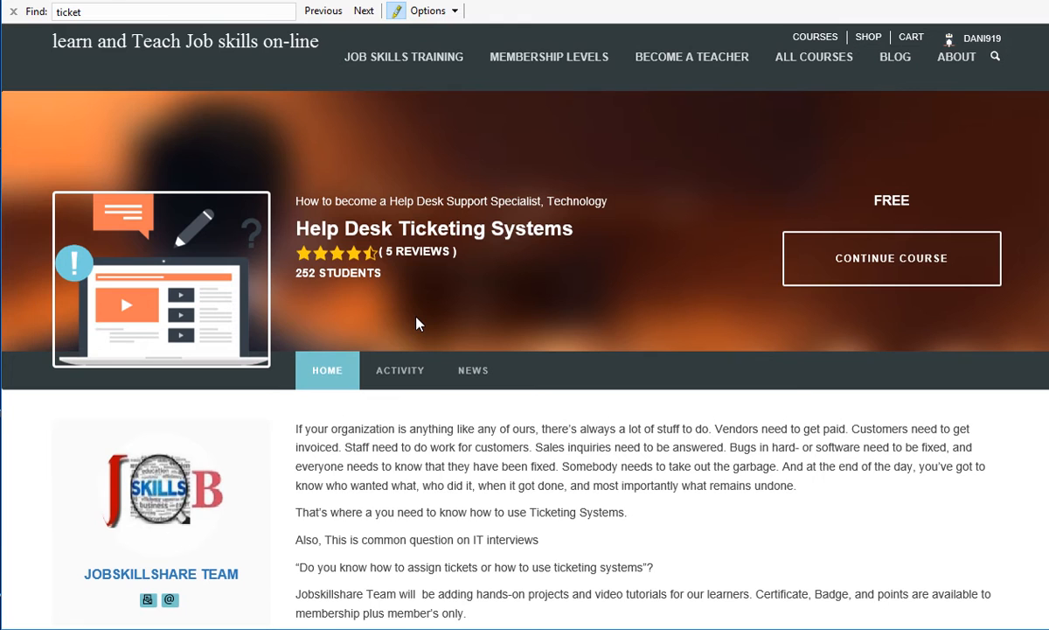
{"action": "mouse_move", "coordinate": [495, 322]}
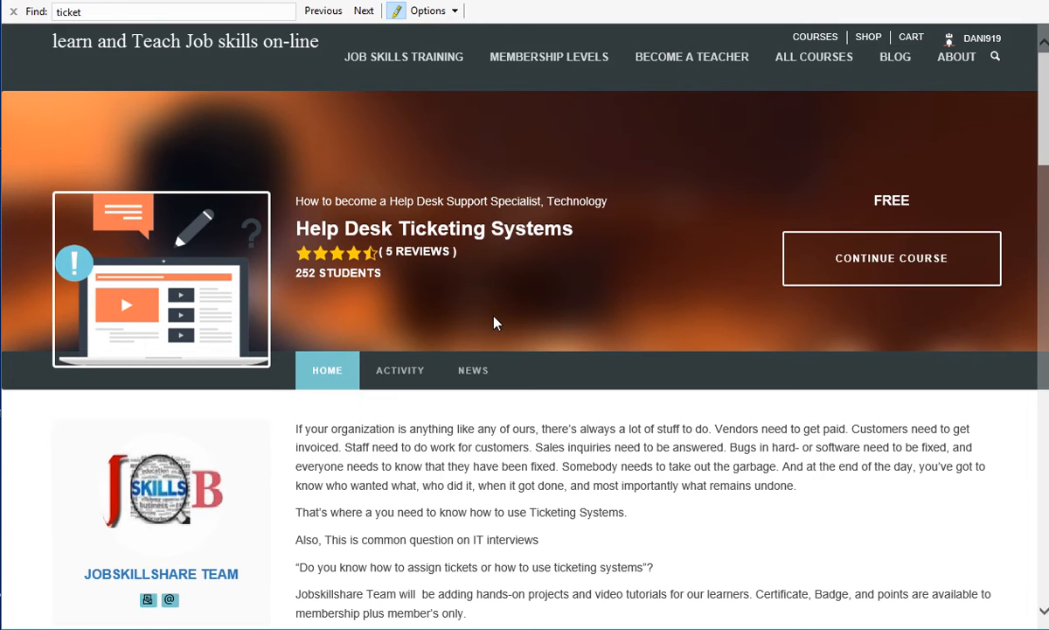
{"action": "mouse_move", "coordinate": [429, 273]}
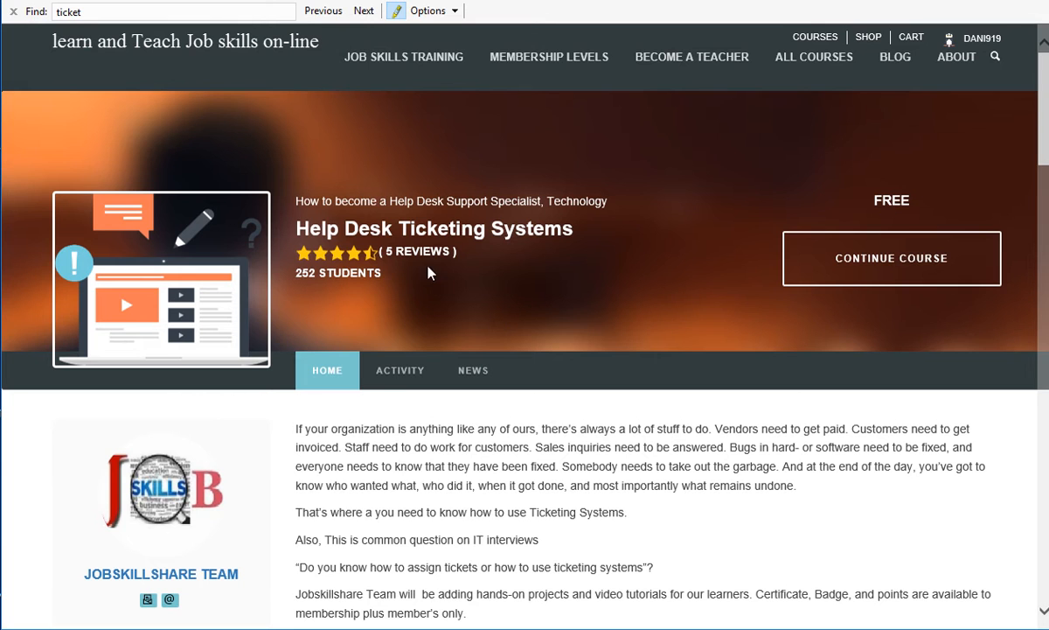
{"action": "mouse_move", "coordinate": [801, 54]}
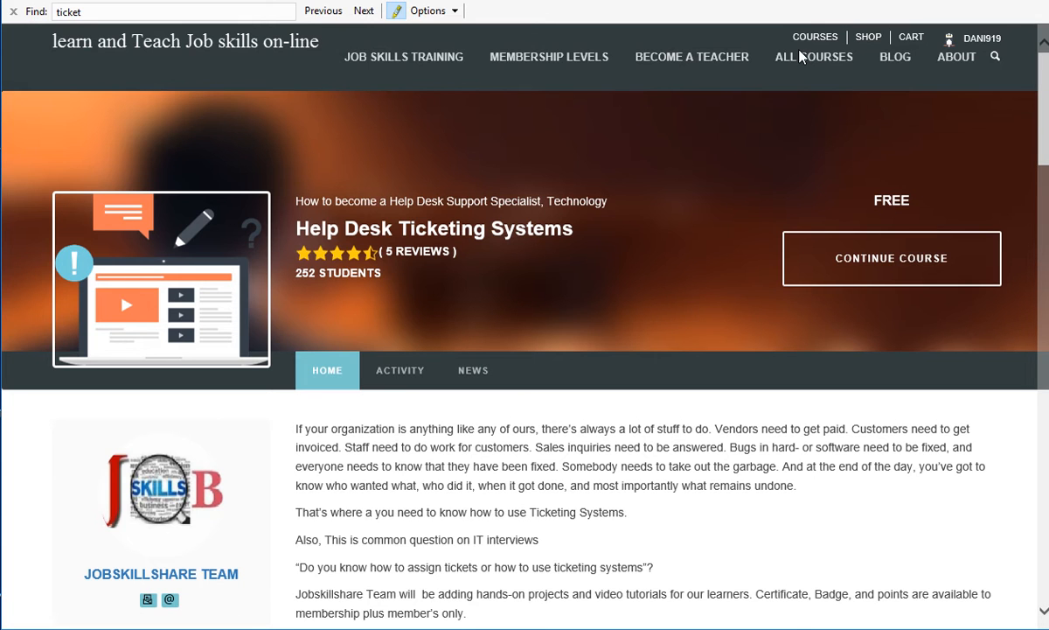
{"action": "mouse_move", "coordinate": [808, 53]}
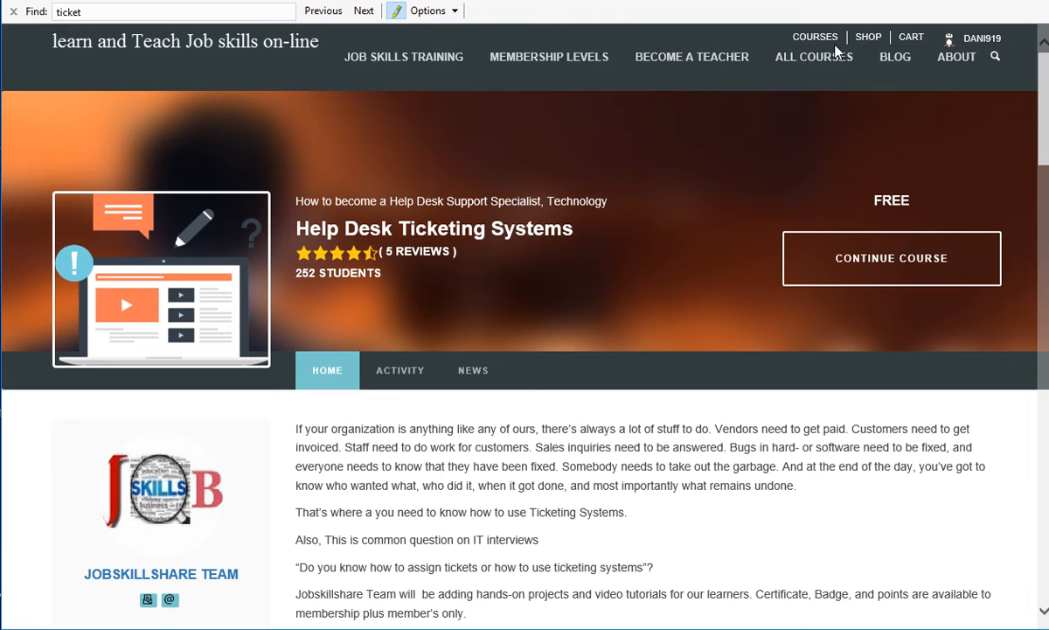
{"action": "mouse_move", "coordinate": [834, 53]}
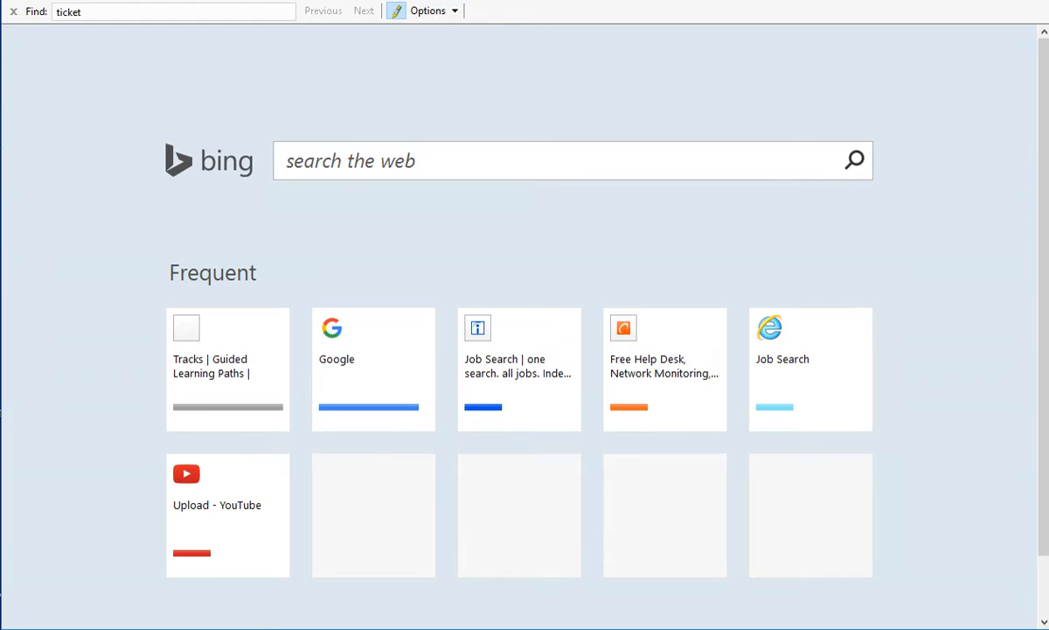
Find Spiceworks through a Google search and go to its free Help Desk product page.
{"action": "left_click", "coordinate": [171, 11]}
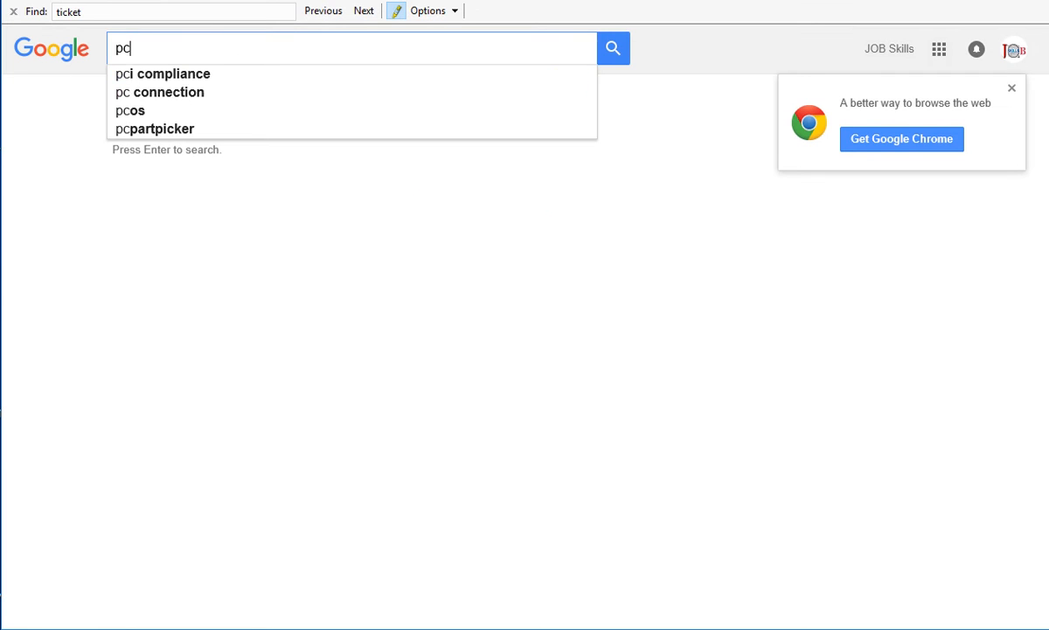
{"action": "type", "text": "spiceworks"}
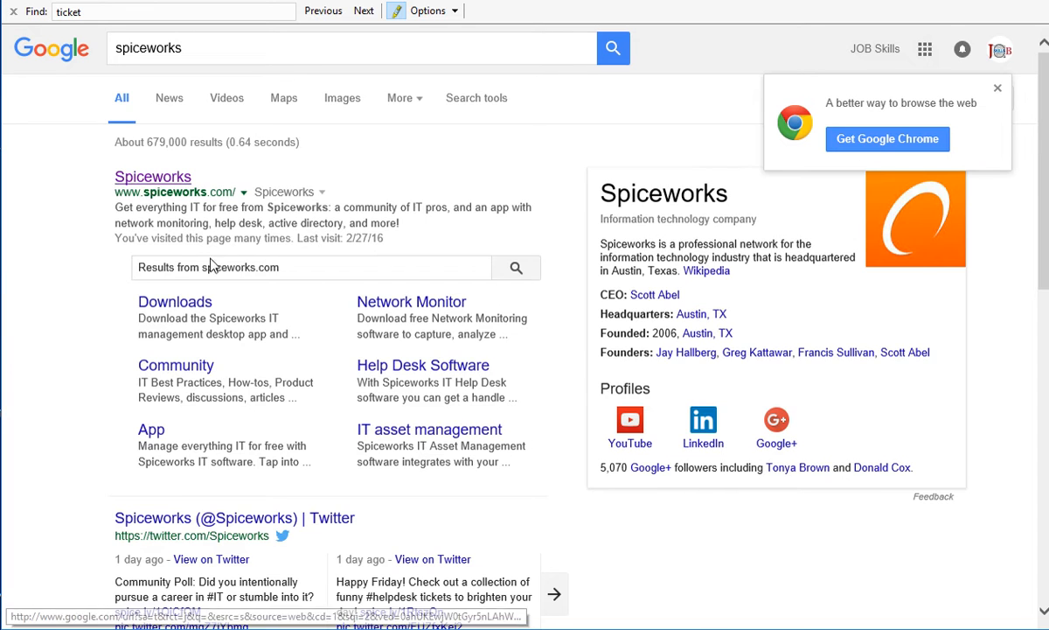
{"action": "left_click", "coordinate": [152, 176]}
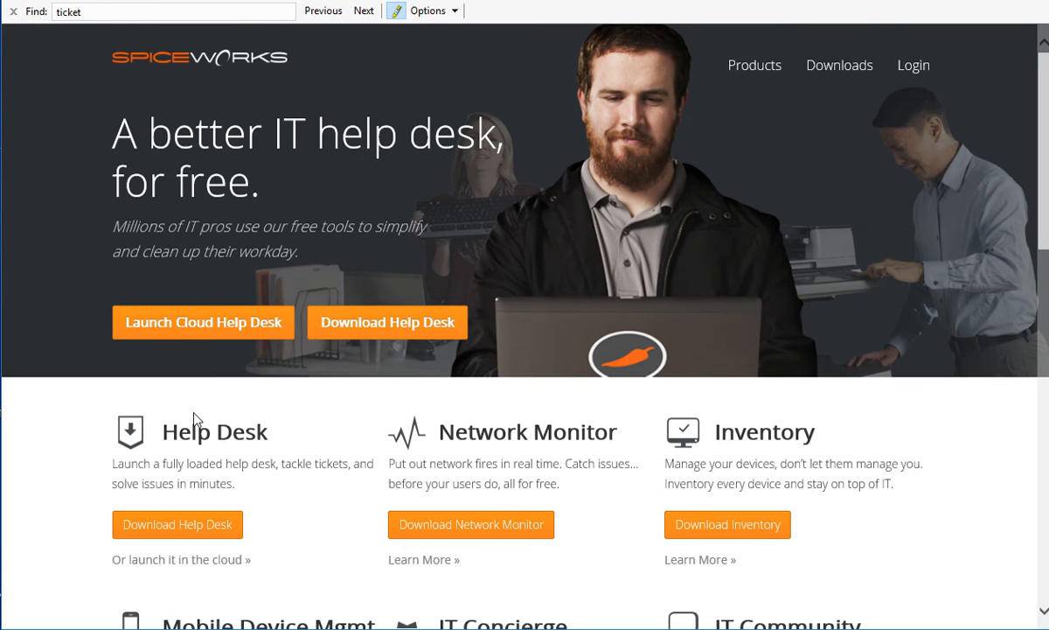
{"action": "mouse_move", "coordinate": [214, 430]}
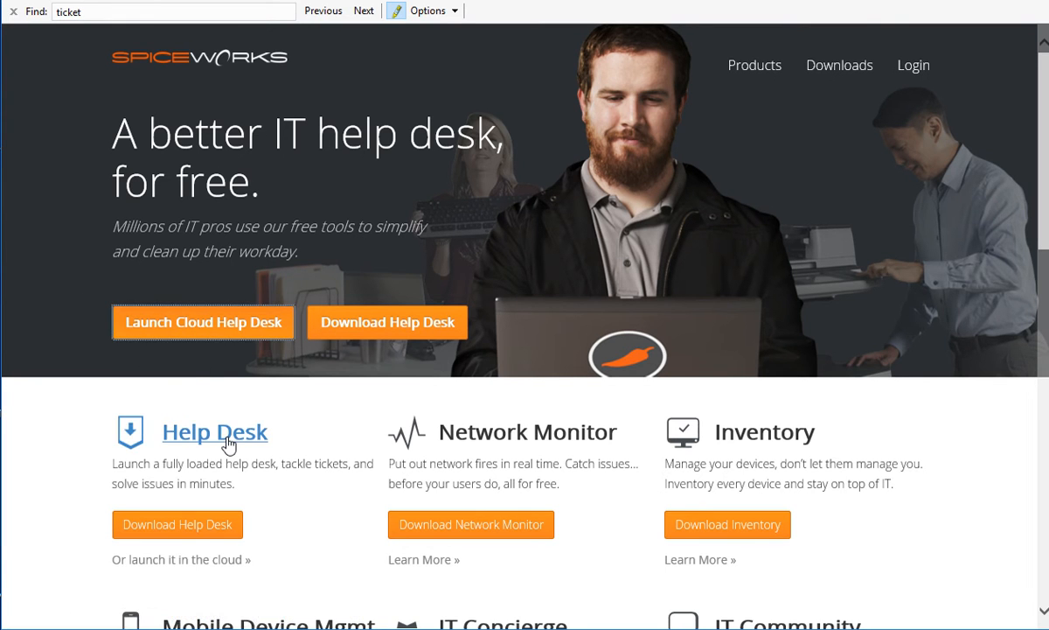
{"action": "left_click", "coordinate": [213, 430]}
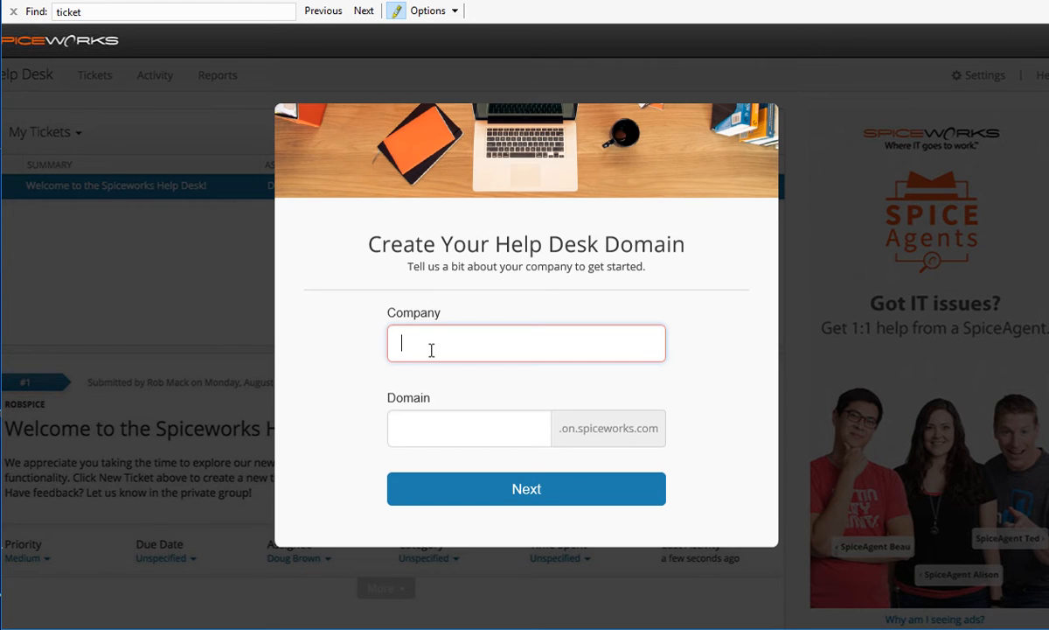
Enter company jobskillshare1 with domain jobskillshare1.on.spiceworks.com and submit the form.
{"action": "type", "text": "jobskillshare"}
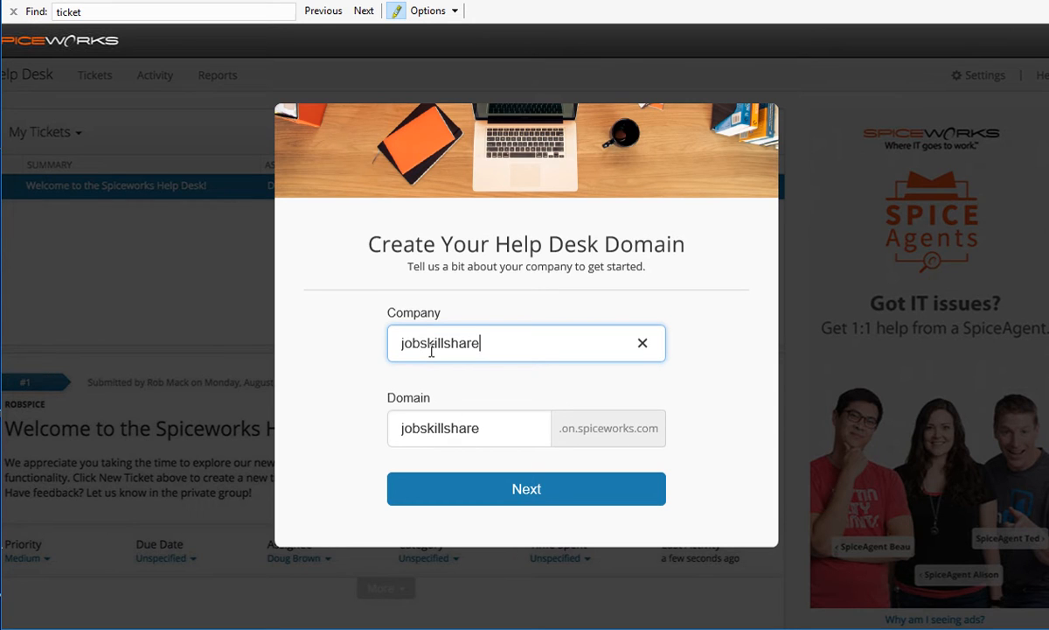
{"action": "type", "text": "1"}
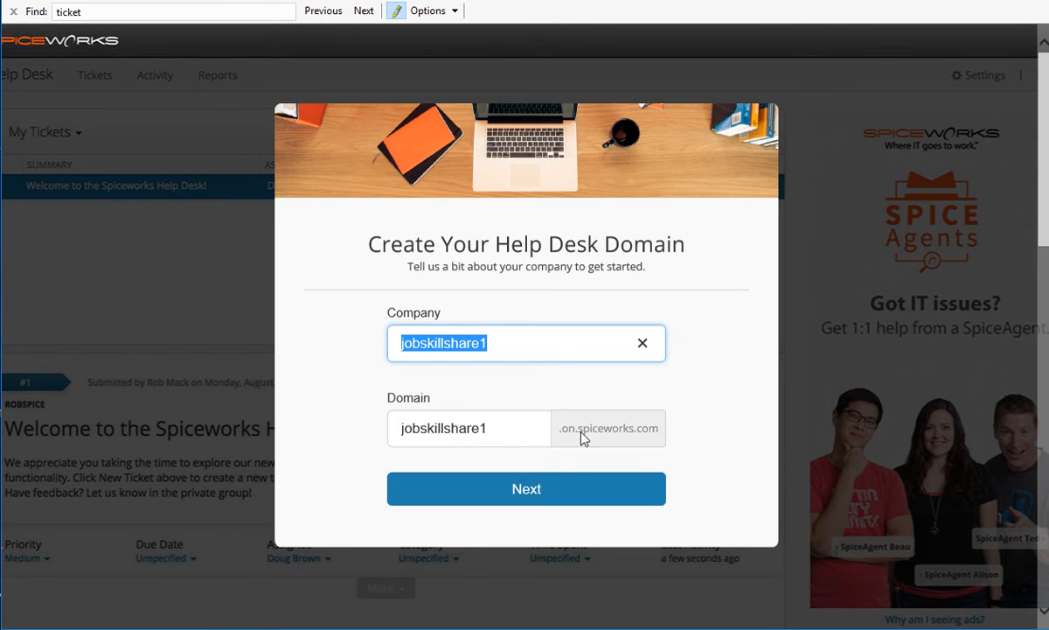
{"action": "mouse_move", "coordinate": [461, 488]}
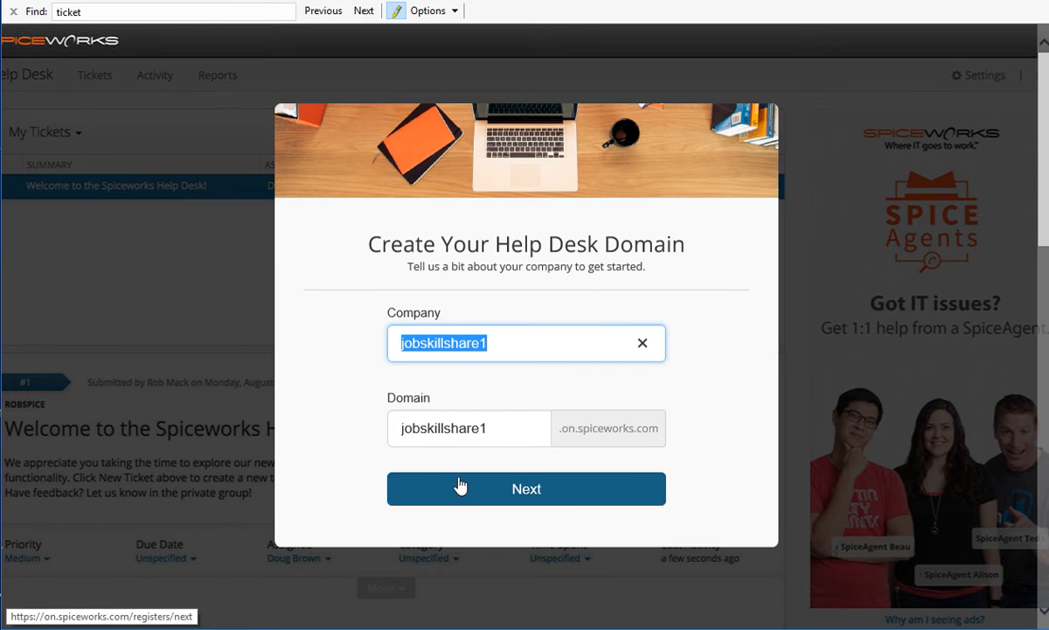
{"action": "left_click", "coordinate": [525, 488]}
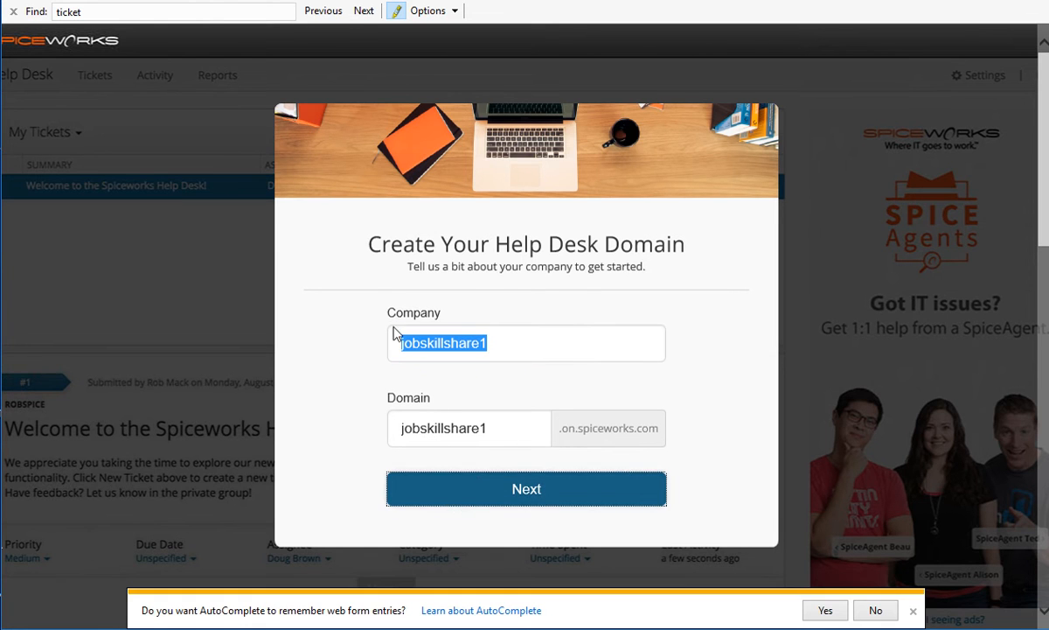
Begin filling in the administrator details on the Create Your Admin Credentials form.
{"action": "left_click", "coordinate": [526, 488]}
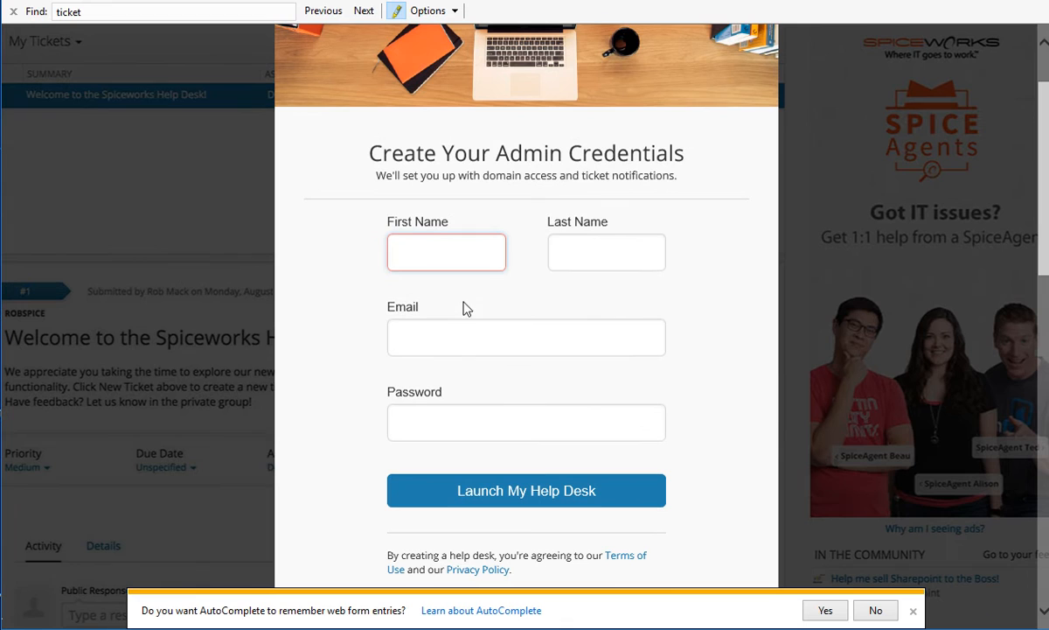
{"action": "mouse_move", "coordinate": [404, 304]}
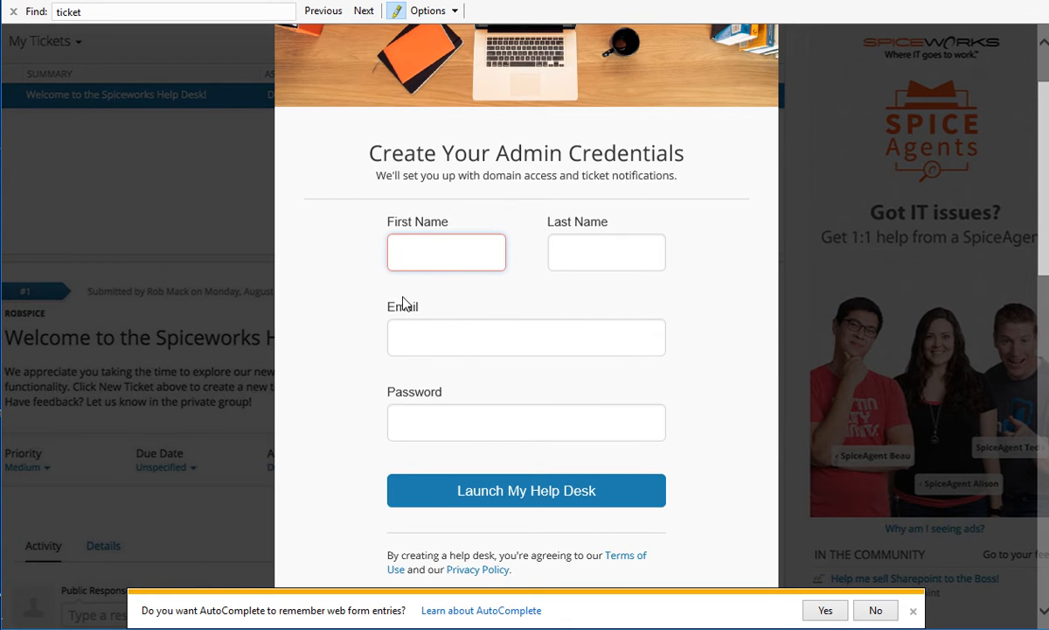
{"action": "mouse_move", "coordinate": [425, 341]}
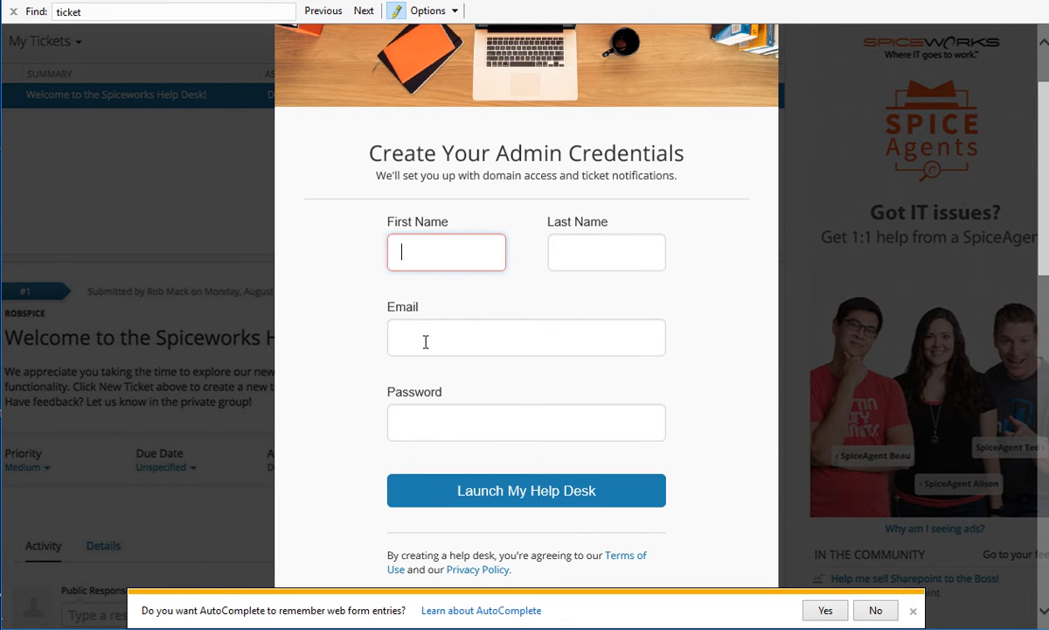
{"action": "mouse_move", "coordinate": [493, 512]}
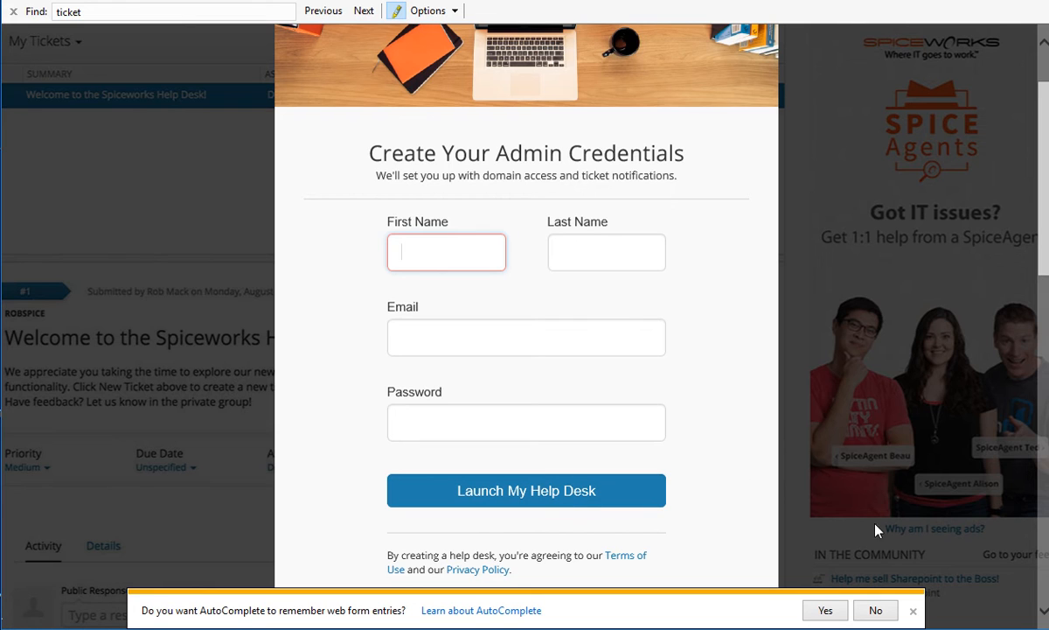
{"action": "left_click", "coordinate": [446, 252]}
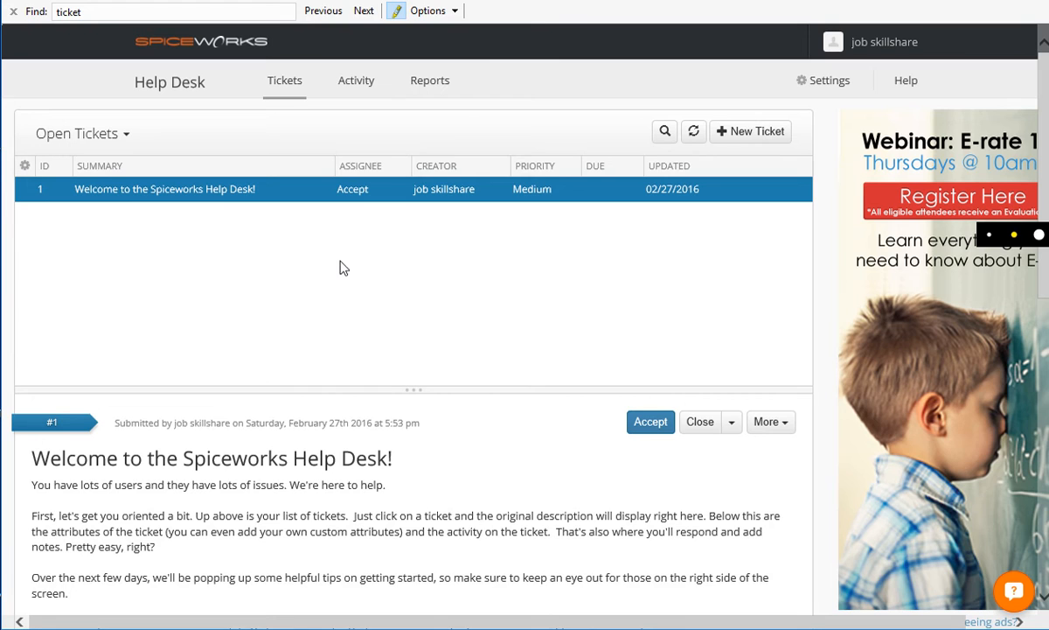
{"action": "mouse_move", "coordinate": [221, 336]}
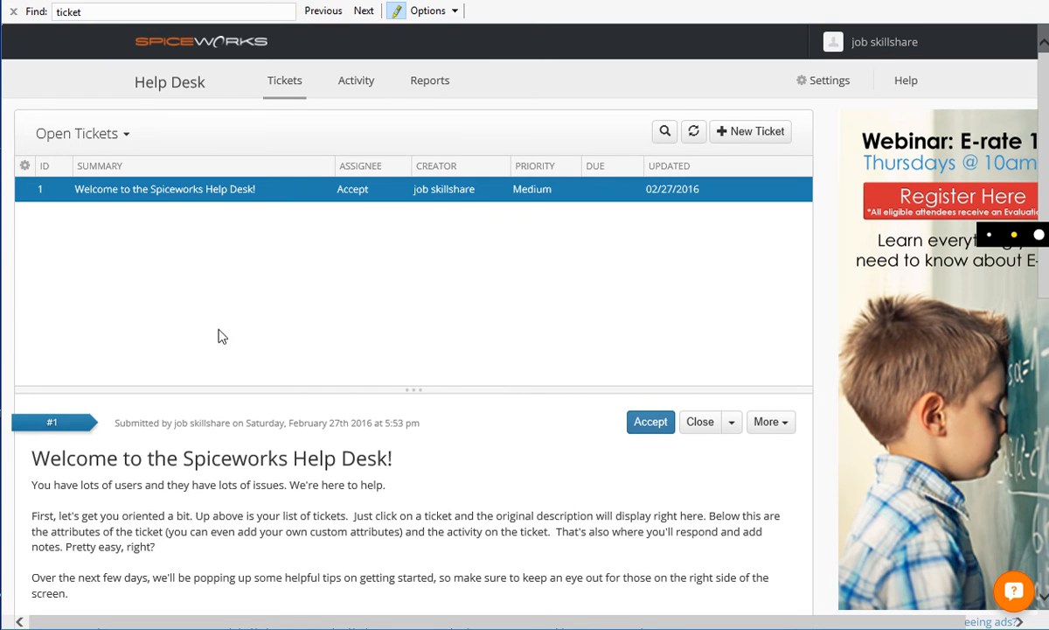
{"action": "mouse_move", "coordinate": [382, 280]}
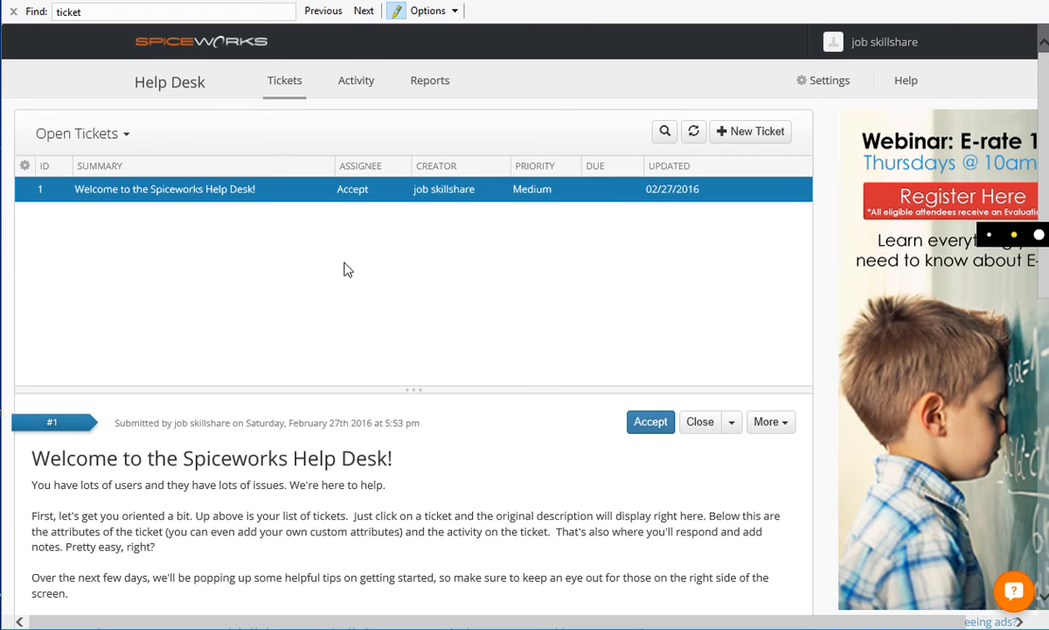
{"action": "mouse_move", "coordinate": [275, 252]}
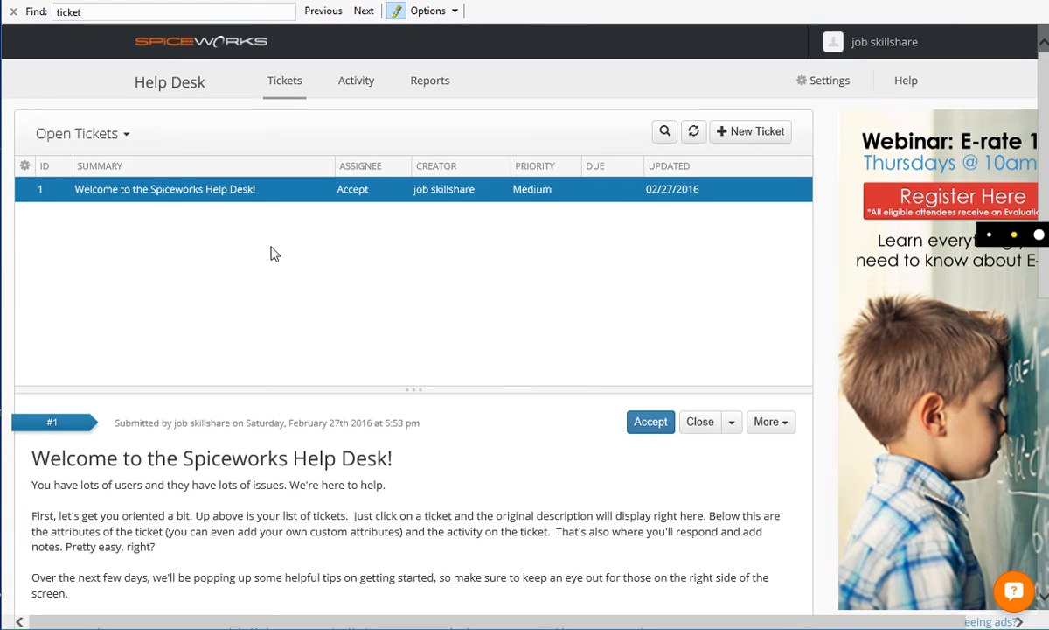
Scroll through the welcome ticket #1 description under Open Tickets.
{"action": "scroll", "scroll_direction": "down", "scroll_amount": 3}
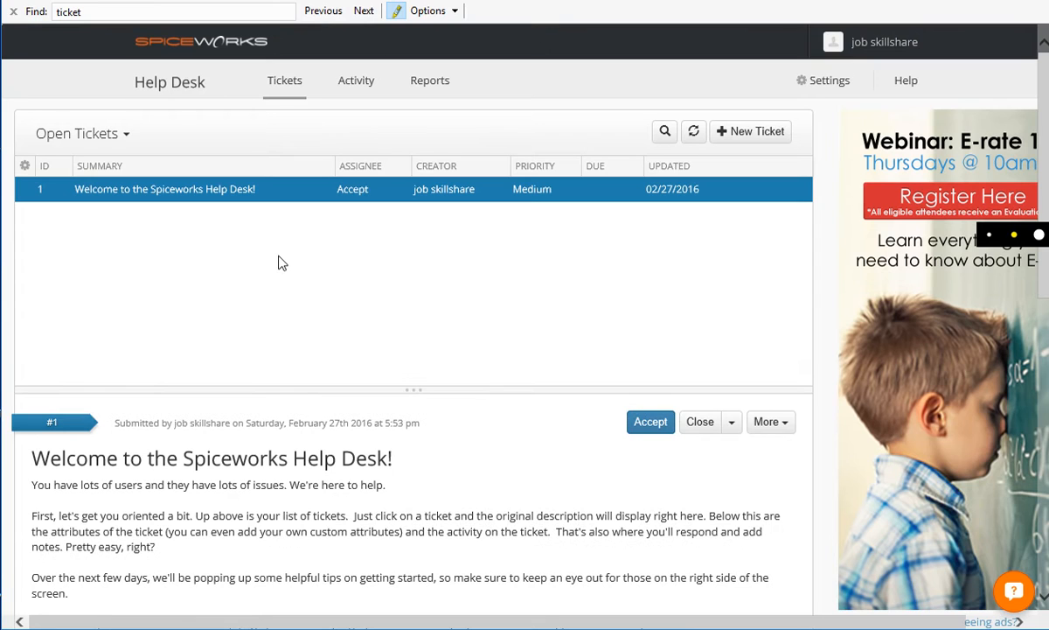
{"action": "mouse_move", "coordinate": [518, 259]}
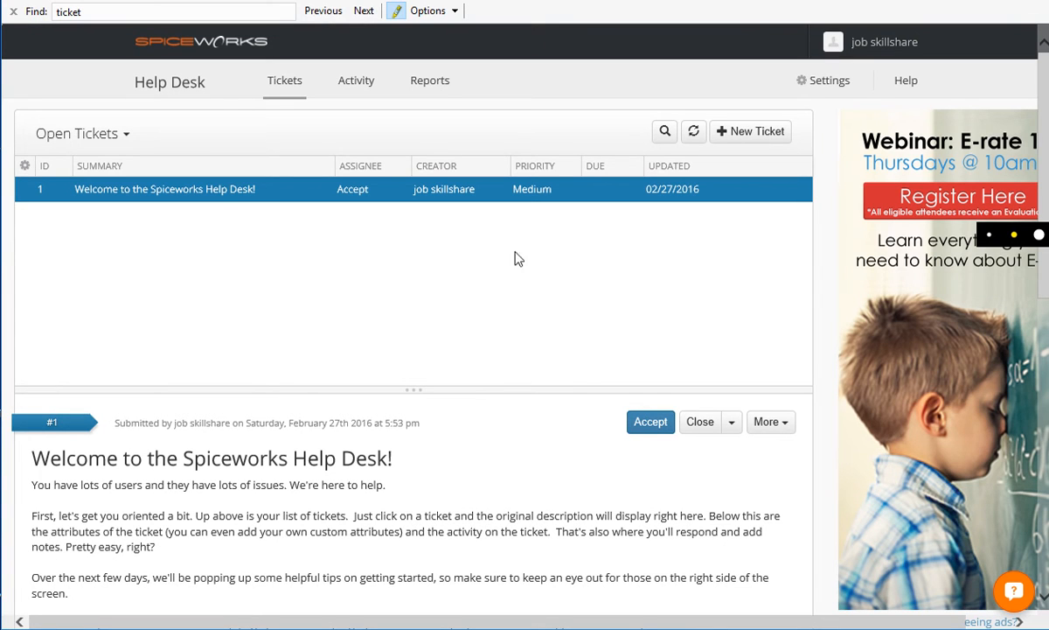
{"action": "mouse_move", "coordinate": [479, 283]}
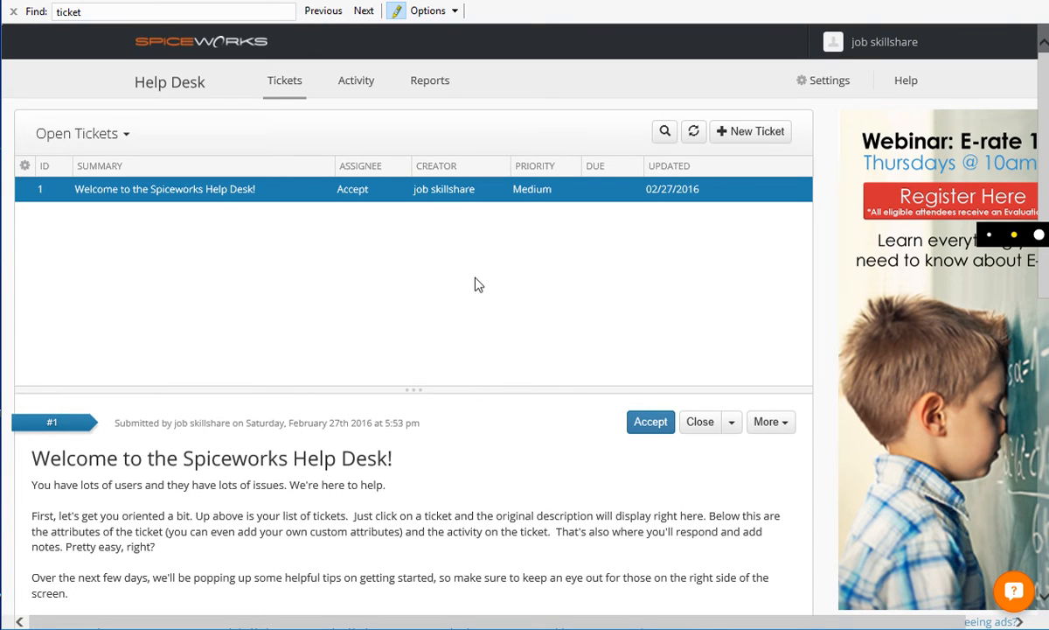
Locate the jobskillshare user portal URL in the help desk's General settings.
{"action": "left_click", "coordinate": [829, 80]}
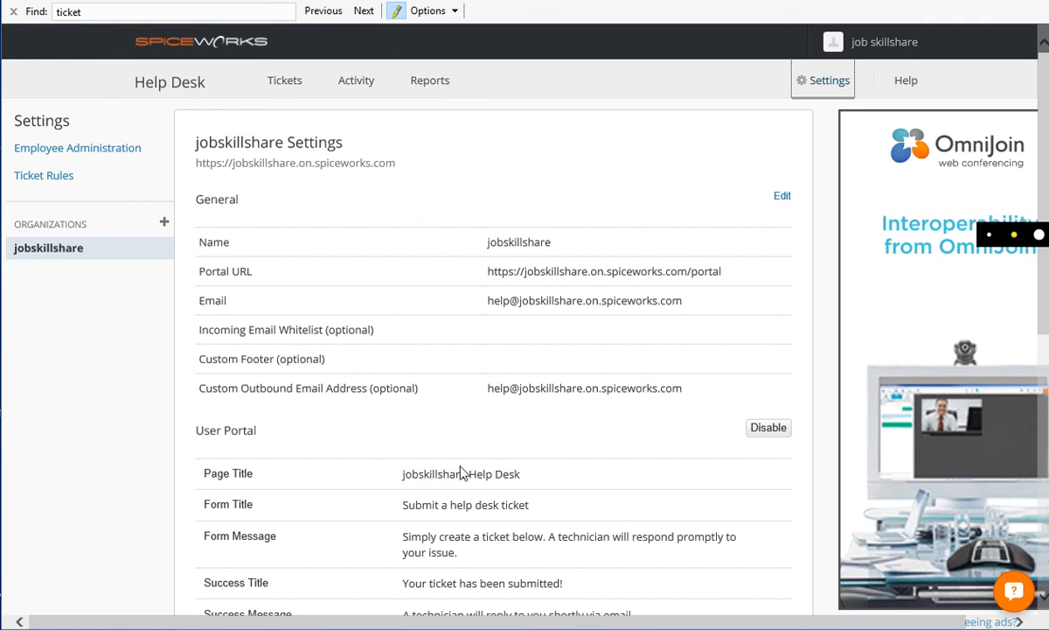
{"action": "left_click", "coordinate": [462, 472]}
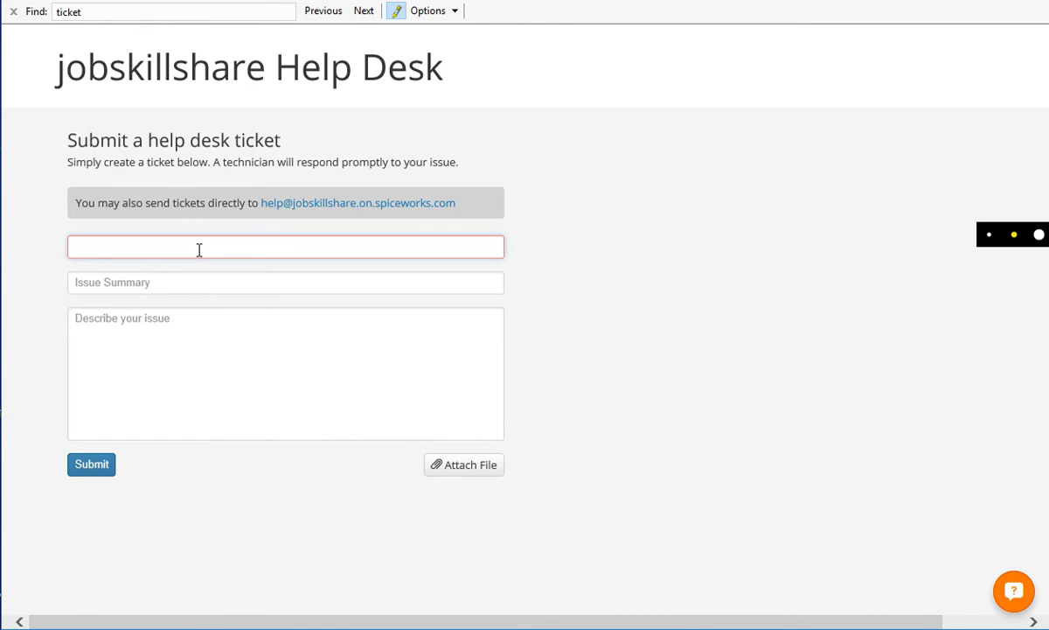
{"action": "left_click", "coordinate": [285, 374]}
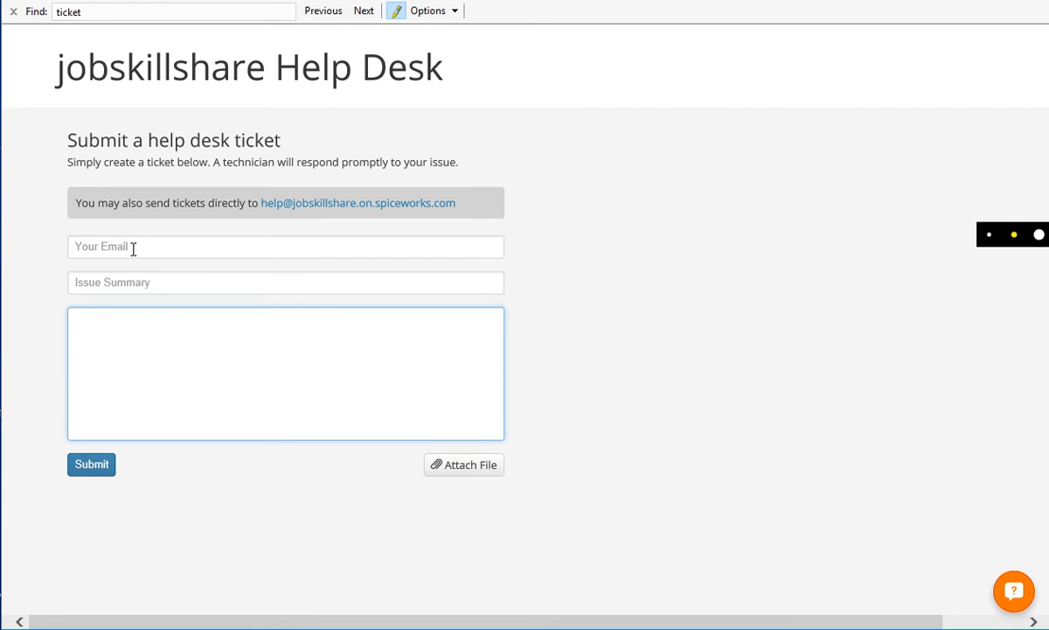
{"action": "left_click", "coordinate": [287, 247]}
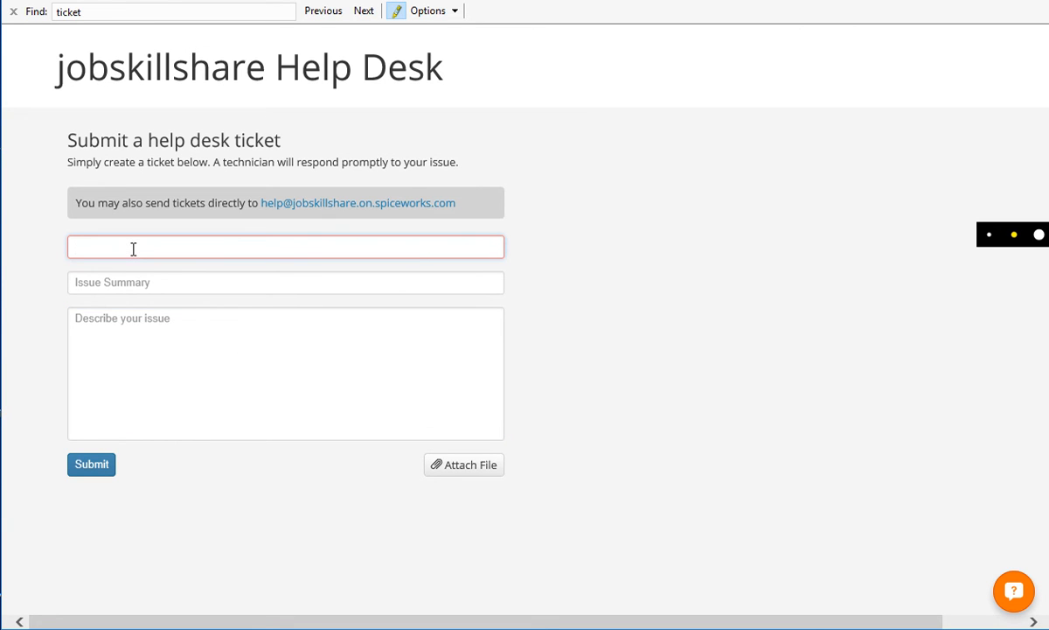
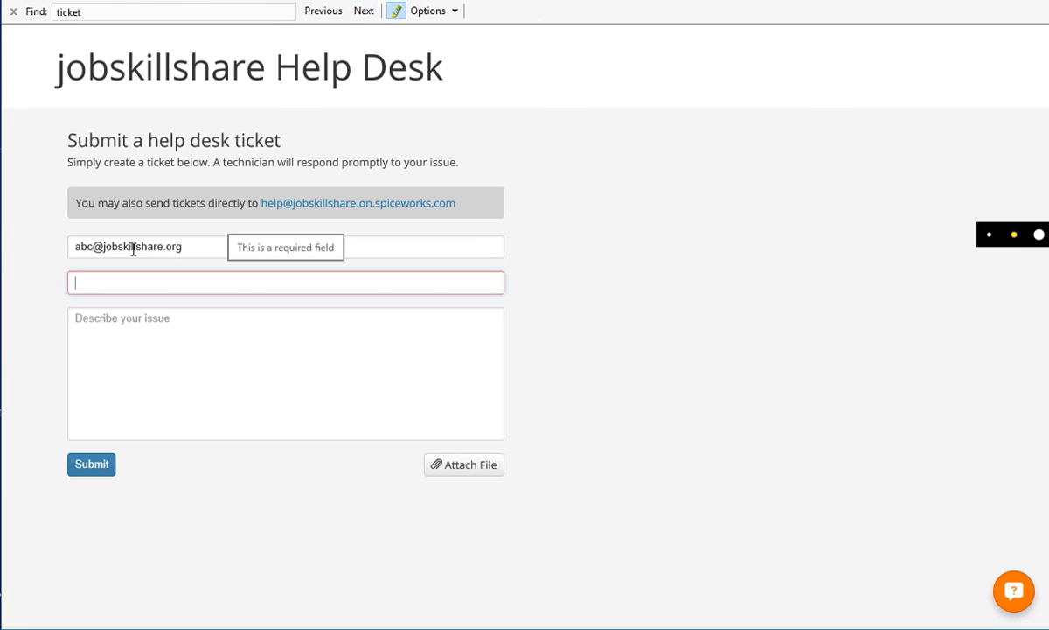
{"action": "type", "text": "I need help"}
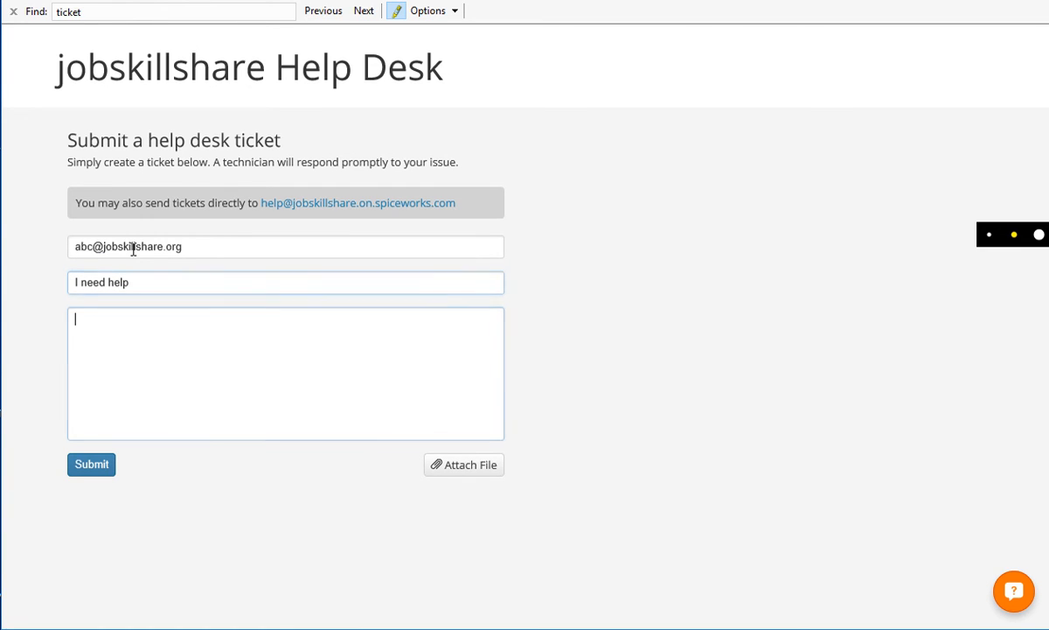
{"action": "type", "text": "I need help with my pc"}
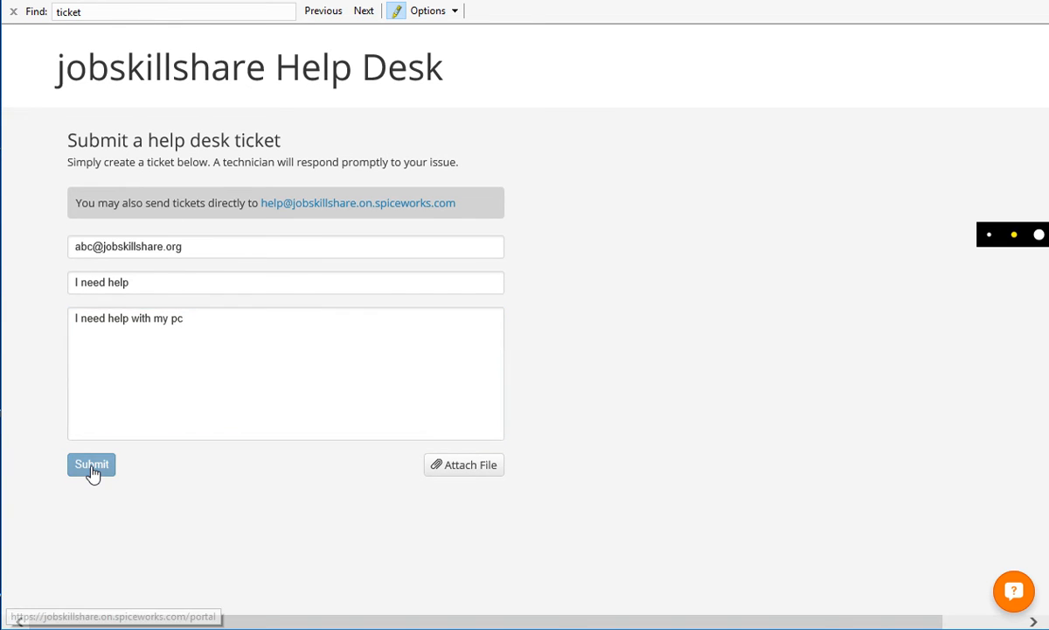
{"action": "left_click", "coordinate": [91, 463]}
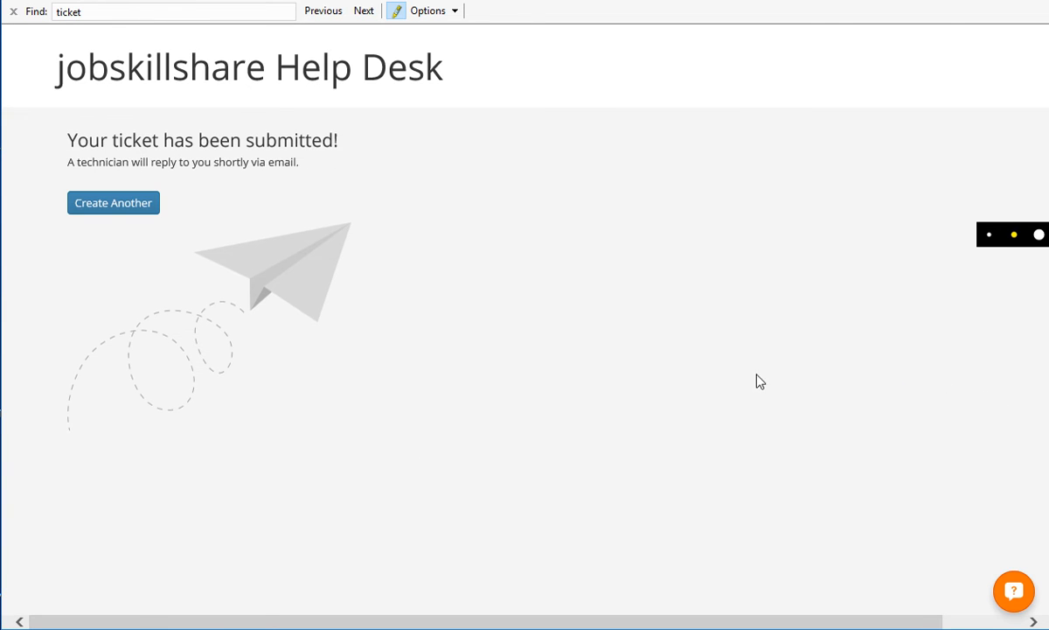
{"action": "mouse_move", "coordinate": [749, 161]}
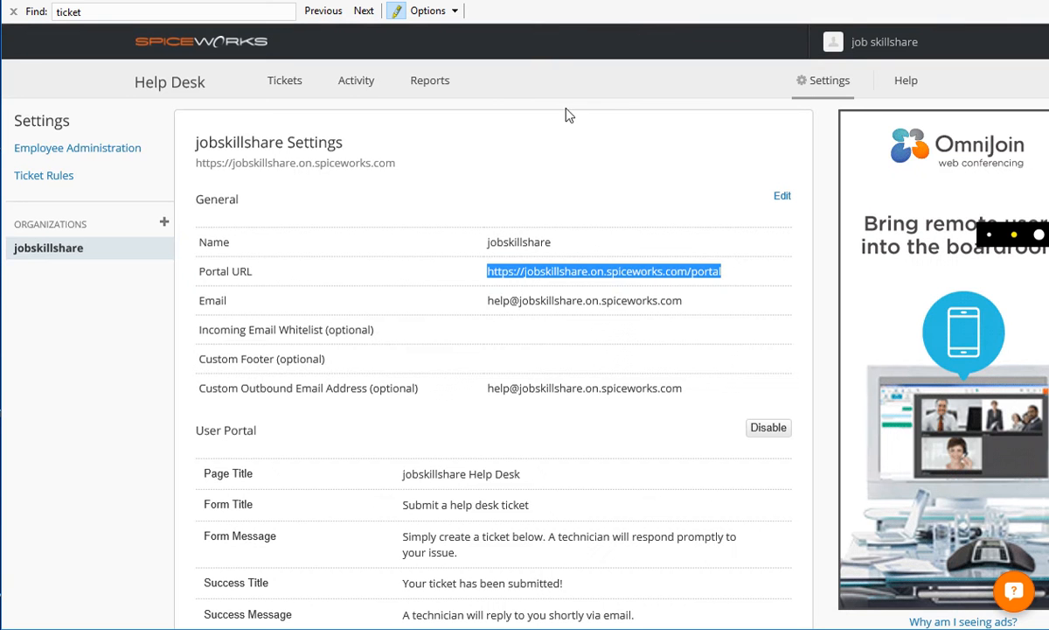
{"action": "left_click", "coordinate": [284, 80]}
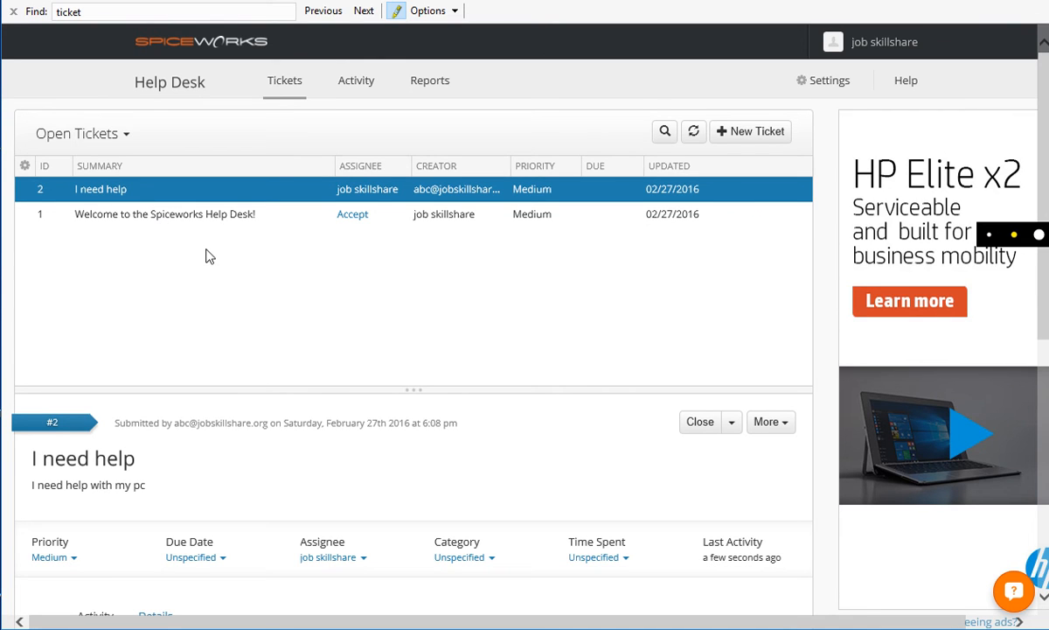
{"action": "mouse_move", "coordinate": [231, 381]}
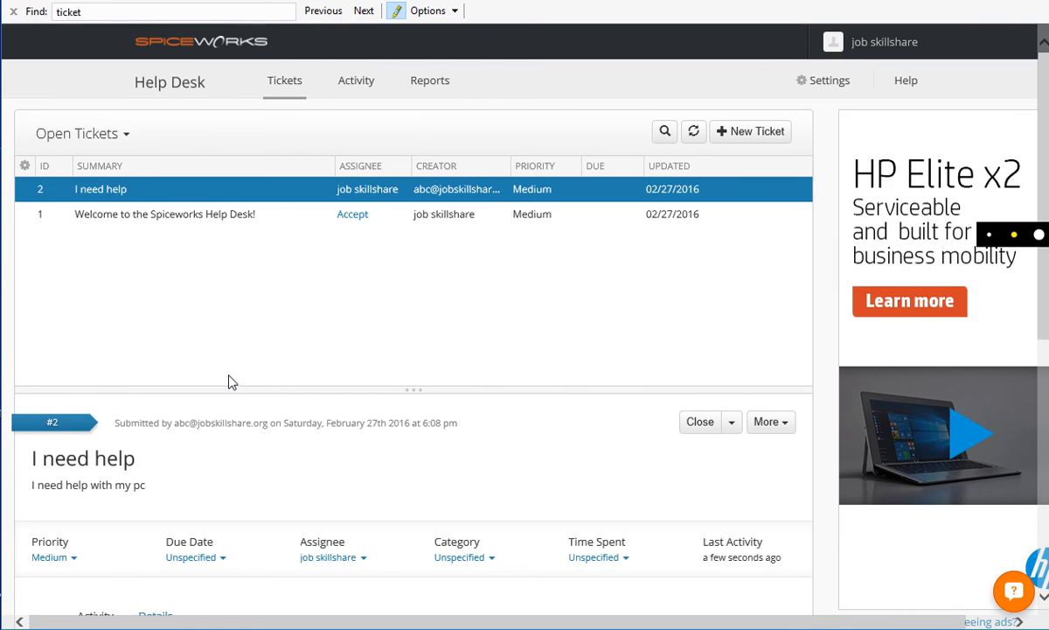
{"action": "scroll", "scroll_direction": "down", "scroll_amount": 3}
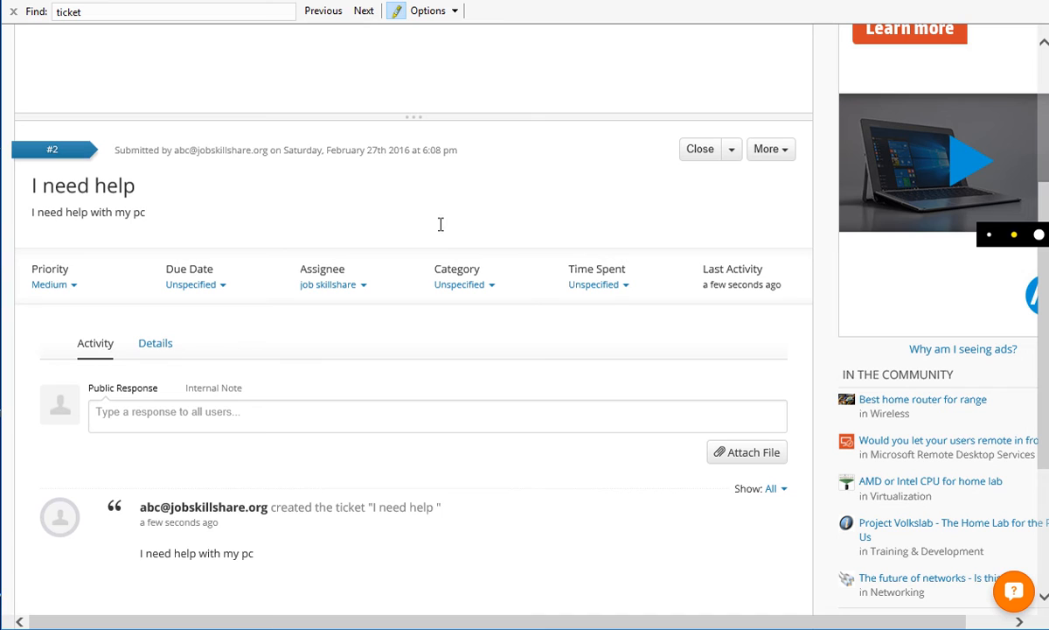
{"action": "mouse_move", "coordinate": [155, 289]}
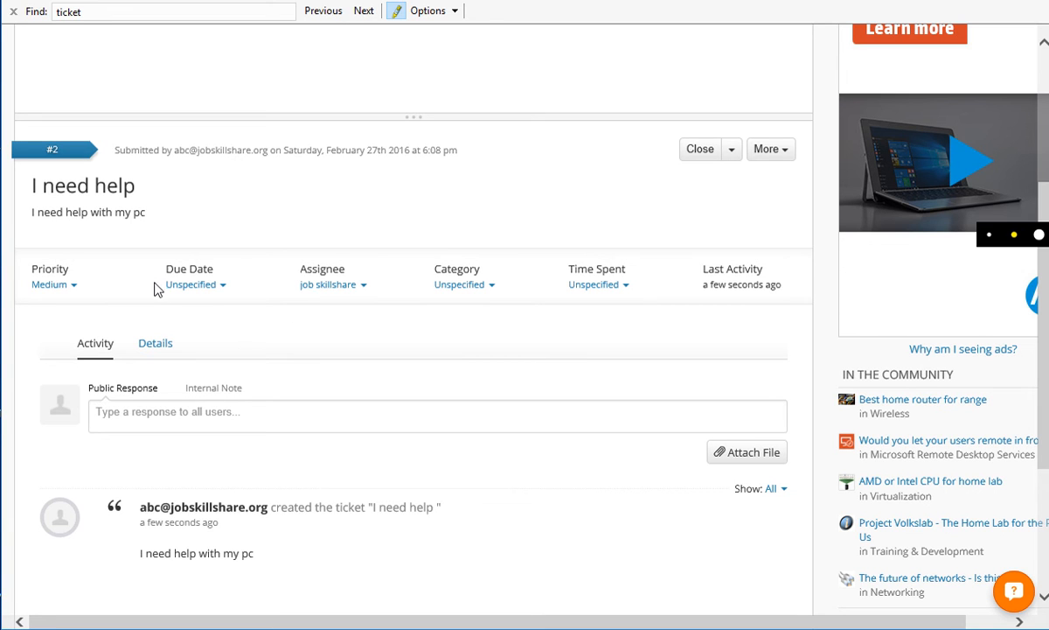
{"action": "mouse_move", "coordinate": [184, 342]}
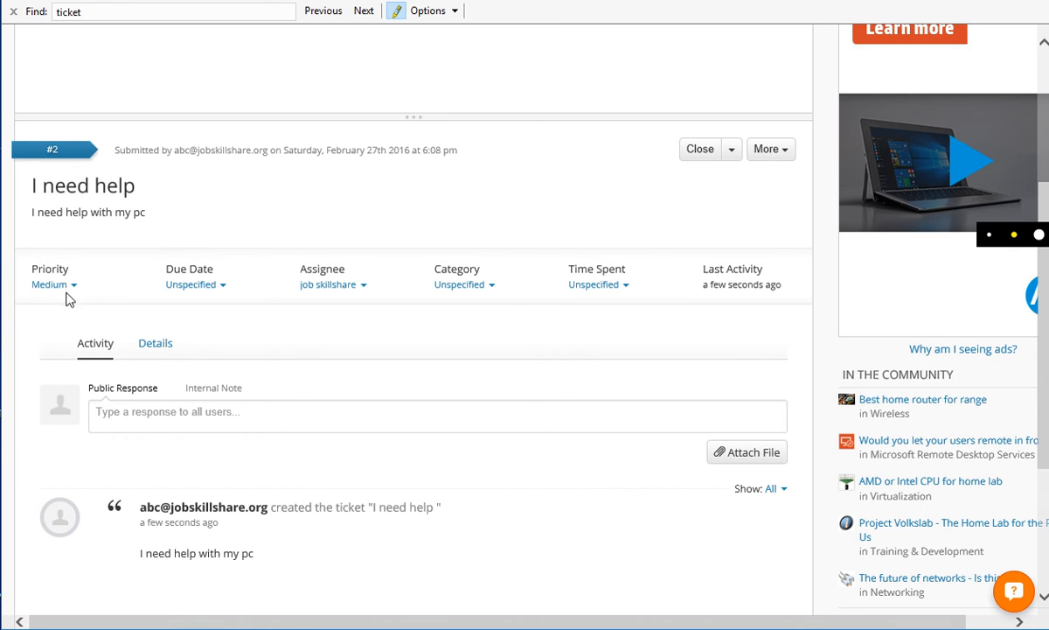
{"action": "mouse_move", "coordinate": [339, 297]}
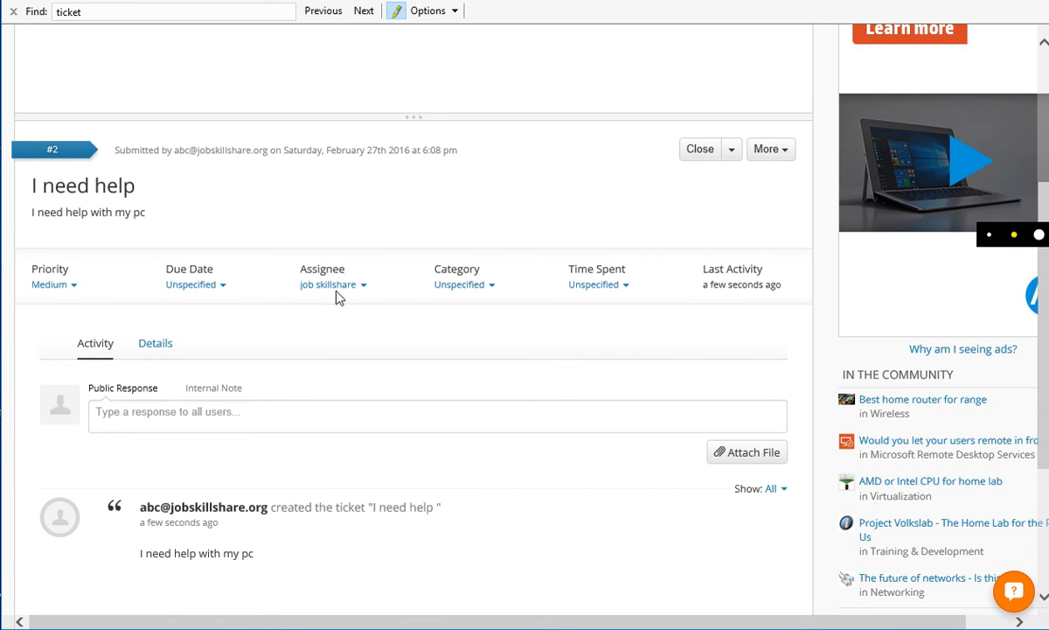
{"action": "mouse_move", "coordinate": [490, 294]}
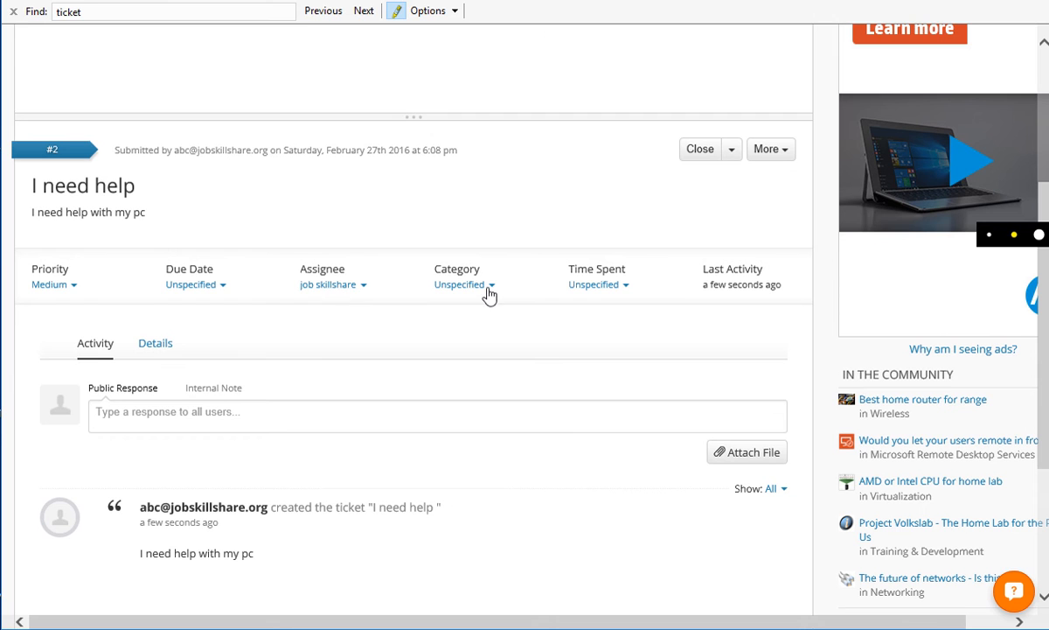
{"action": "mouse_move", "coordinate": [733, 315]}
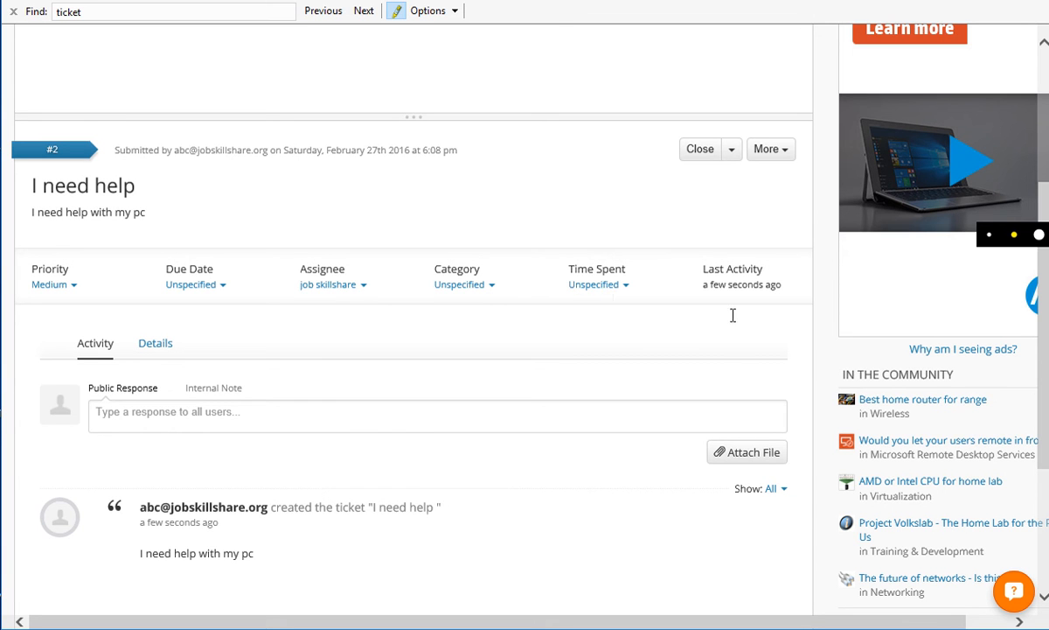
{"action": "scroll", "scroll_direction": "down", "scroll_amount": 3}
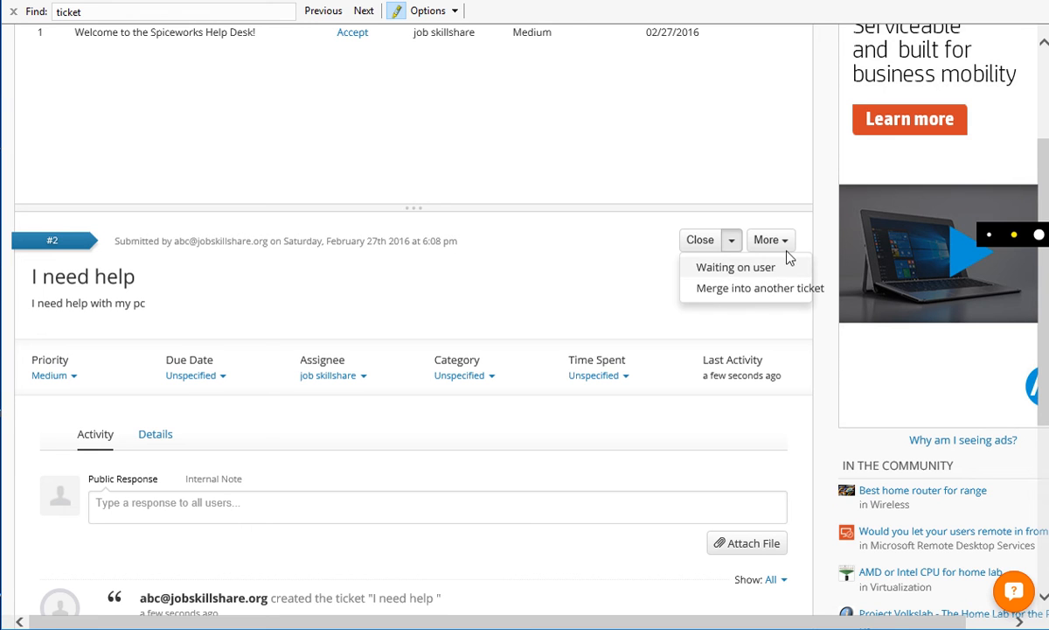
{"action": "scroll", "scroll_direction": "down", "scroll_amount": 3}
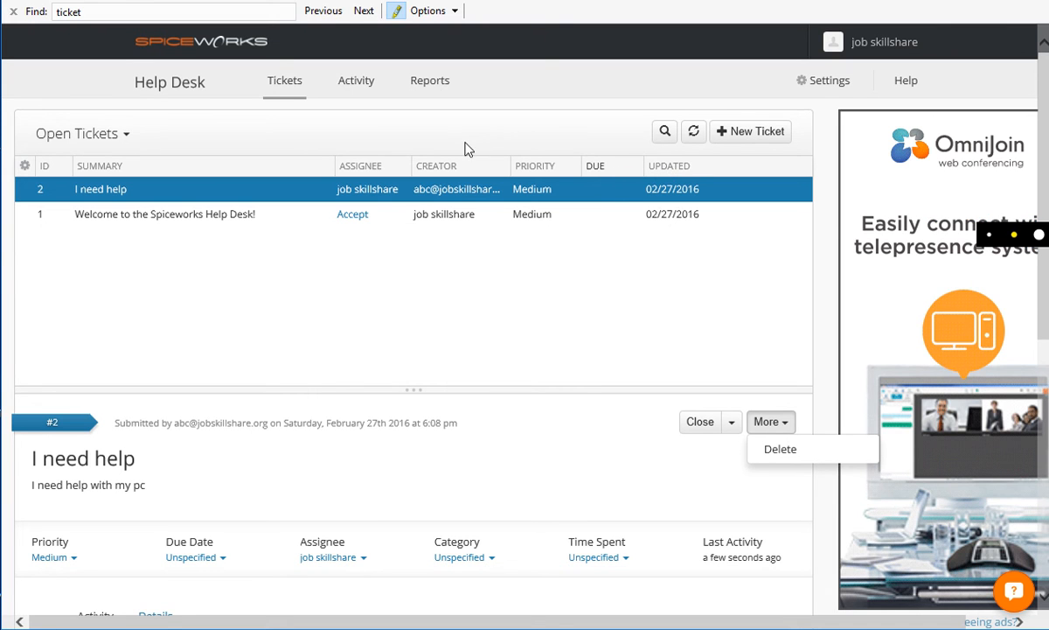
{"action": "mouse_move", "coordinate": [430, 81]}
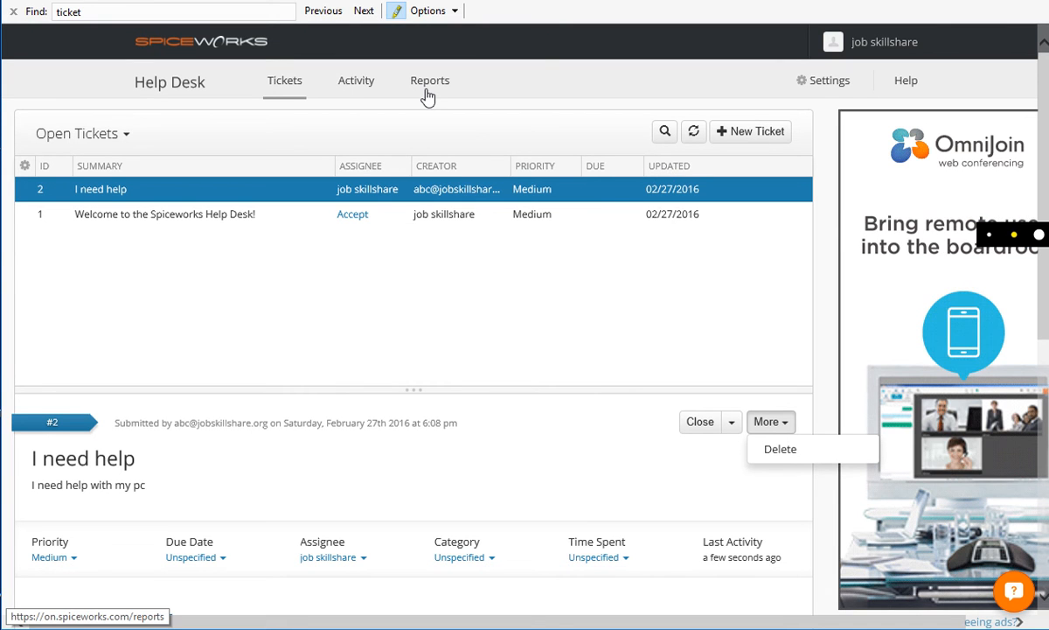
{"action": "left_click", "coordinate": [357, 80]}
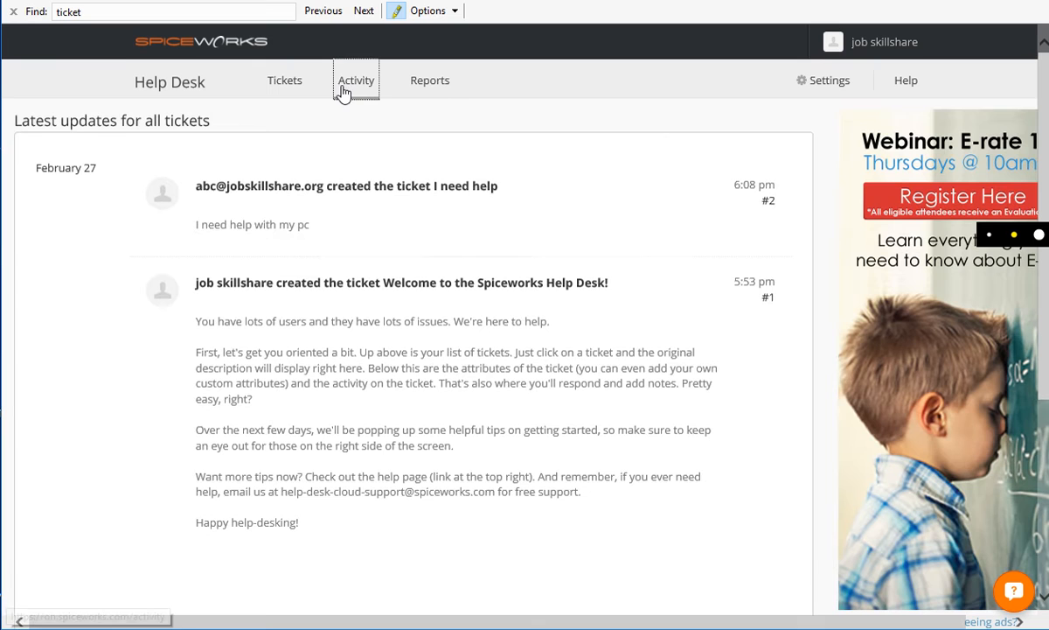
{"action": "left_click", "coordinate": [430, 81]}
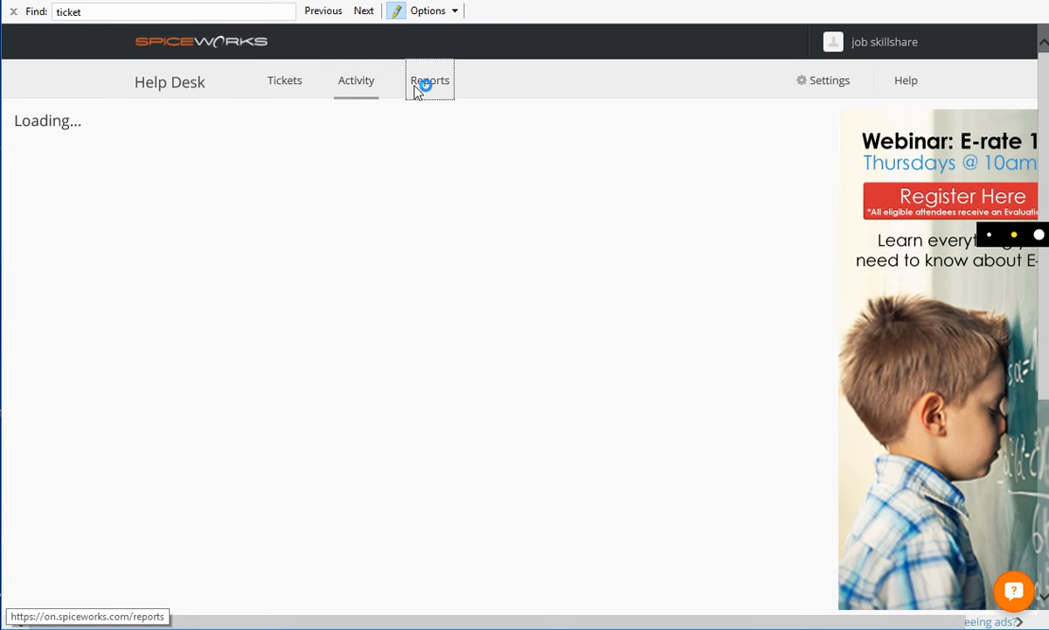
{"action": "left_click", "coordinate": [431, 81]}
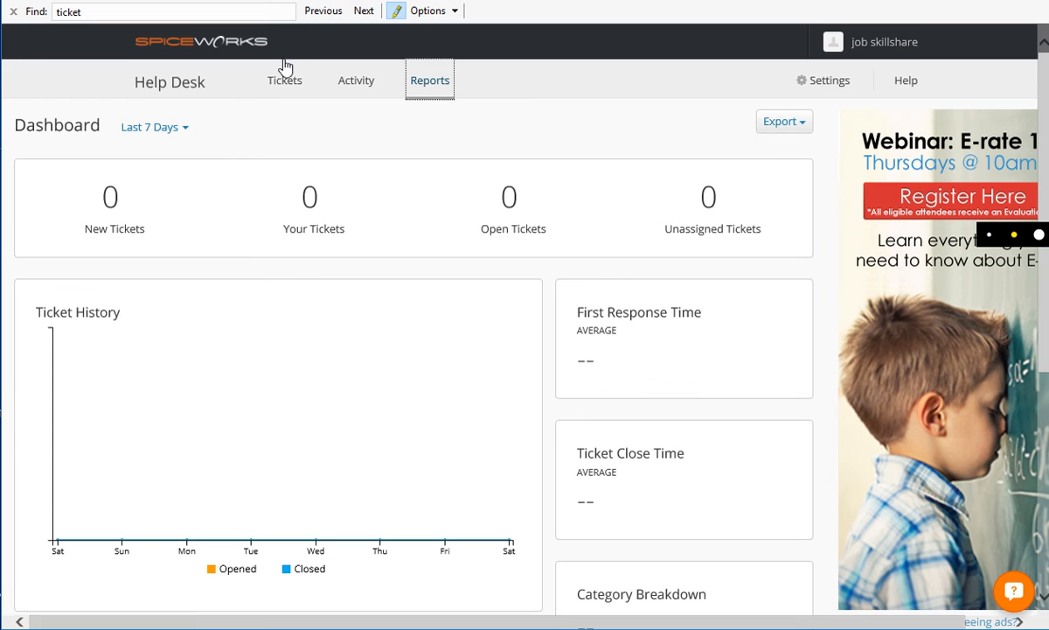
{"action": "mouse_move", "coordinate": [179, 98]}
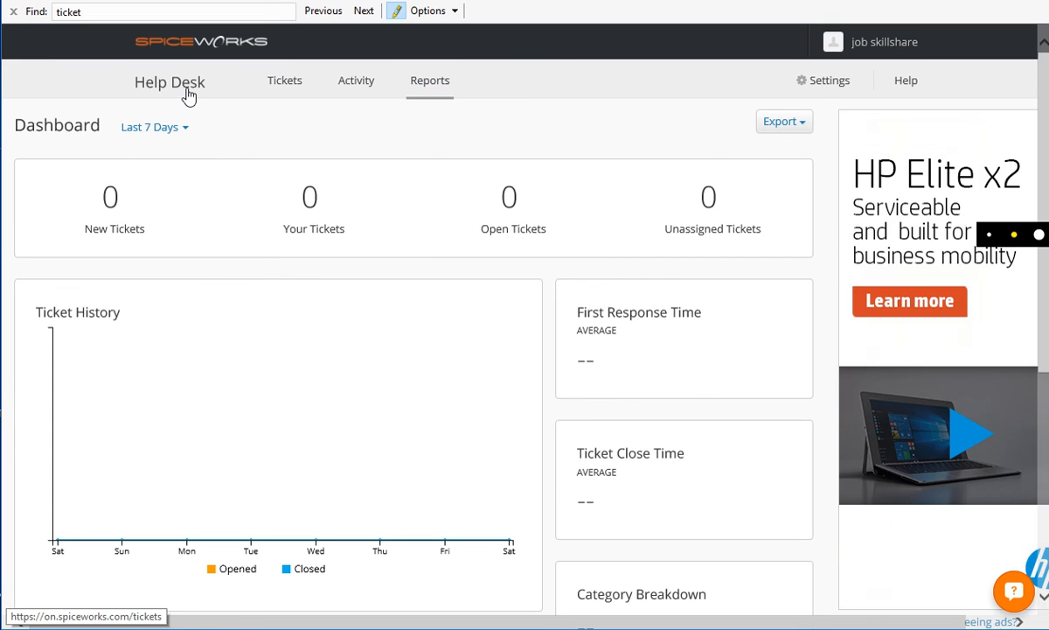
{"action": "left_click", "coordinate": [283, 80]}
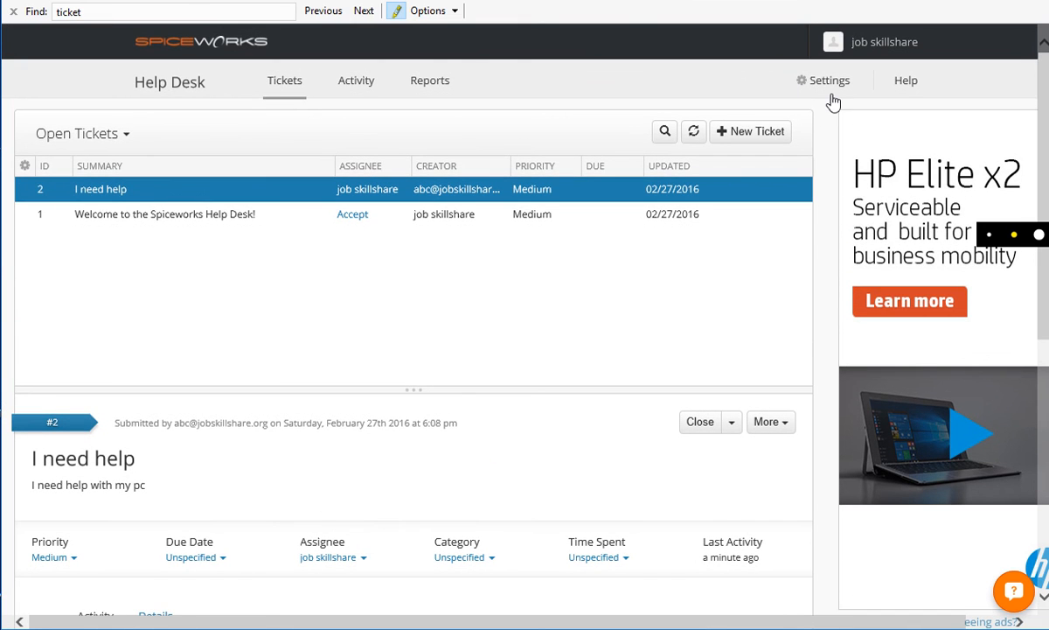
{"action": "left_click", "coordinate": [829, 81]}
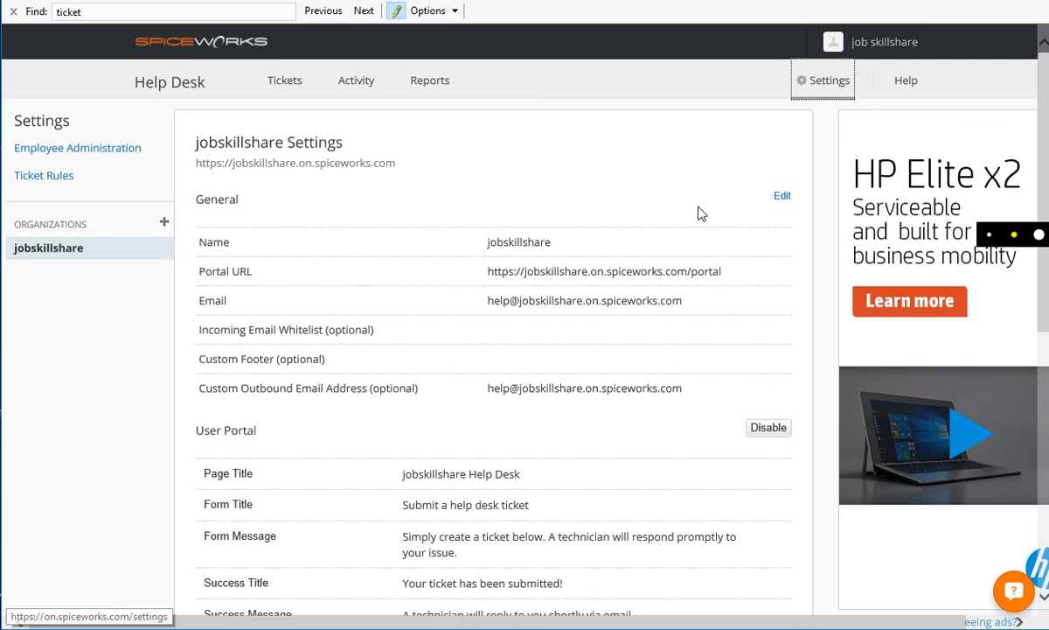
{"action": "mouse_move", "coordinate": [144, 112]}
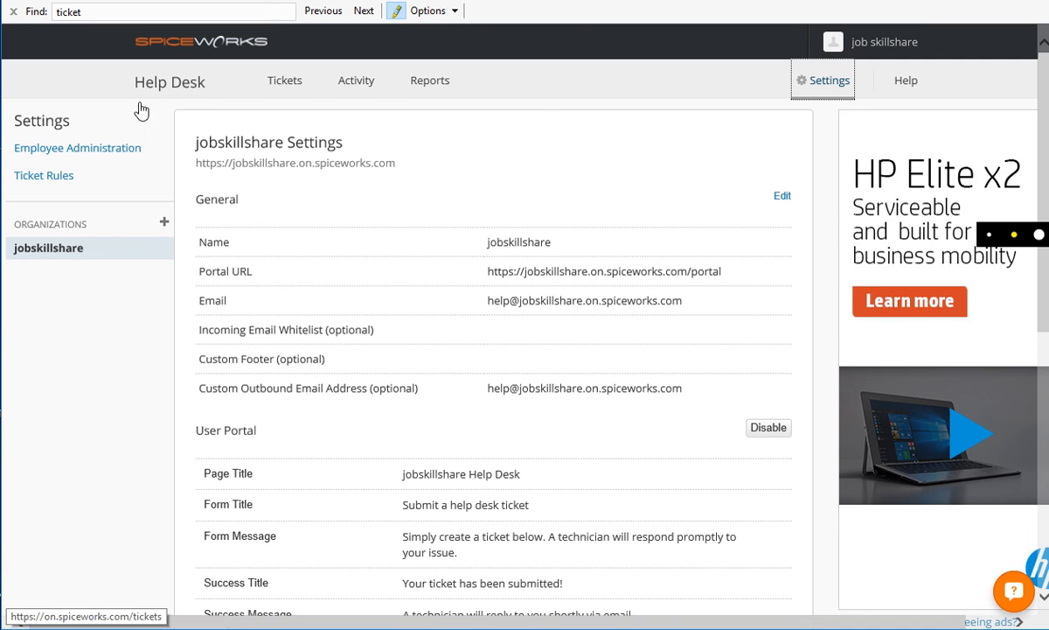
{"action": "mouse_move", "coordinate": [187, 91]}
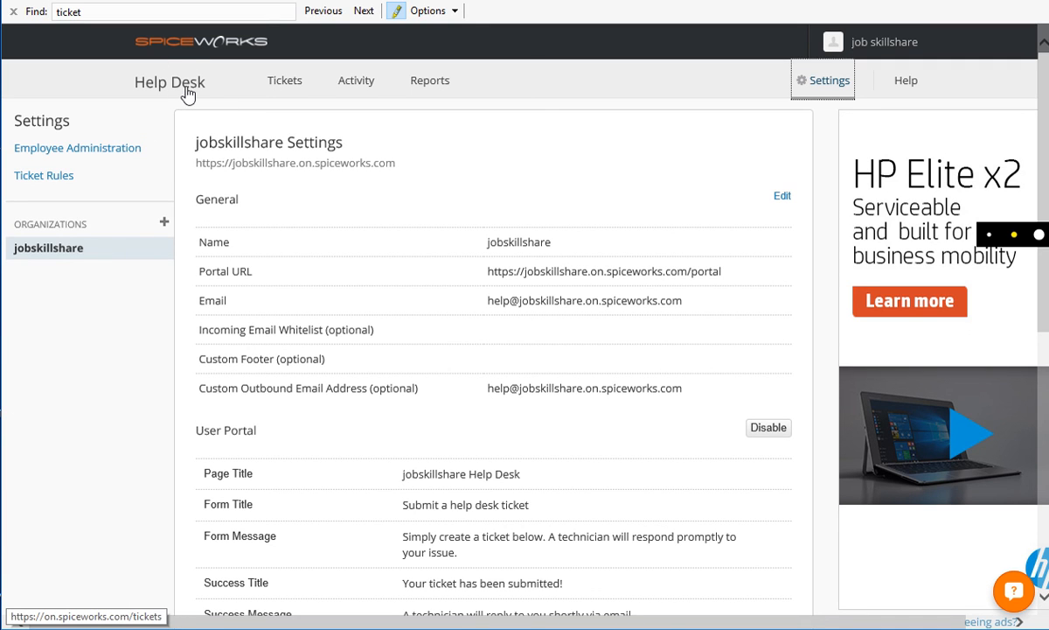
{"action": "left_click", "coordinate": [284, 80]}
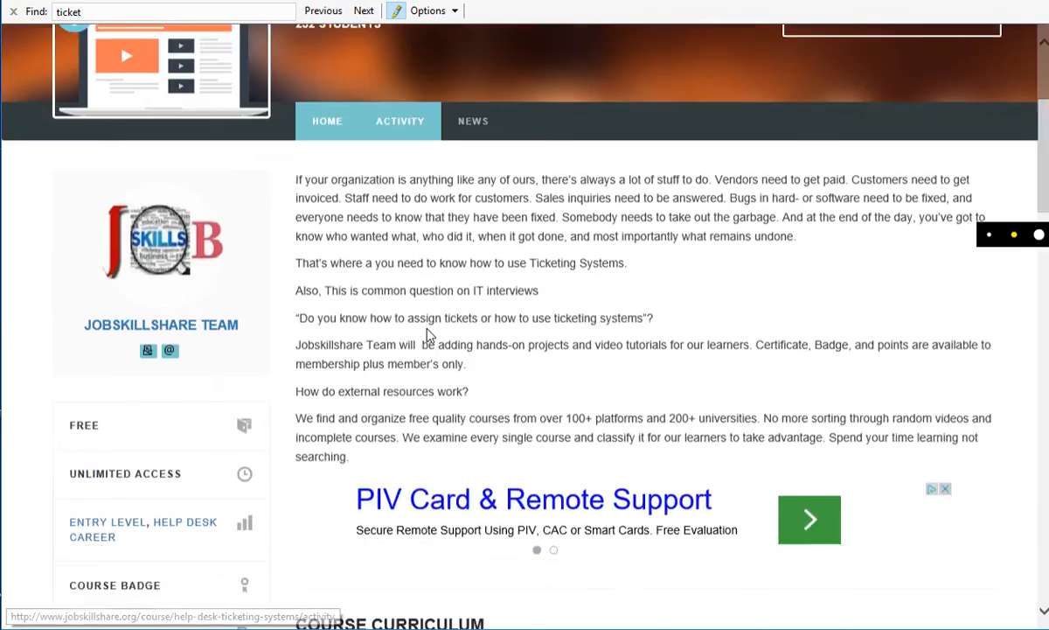
Expand the Ticketing Systems Training lesson list in the course curriculum.
{"action": "scroll", "scroll_direction": "down", "scroll_amount": 3}
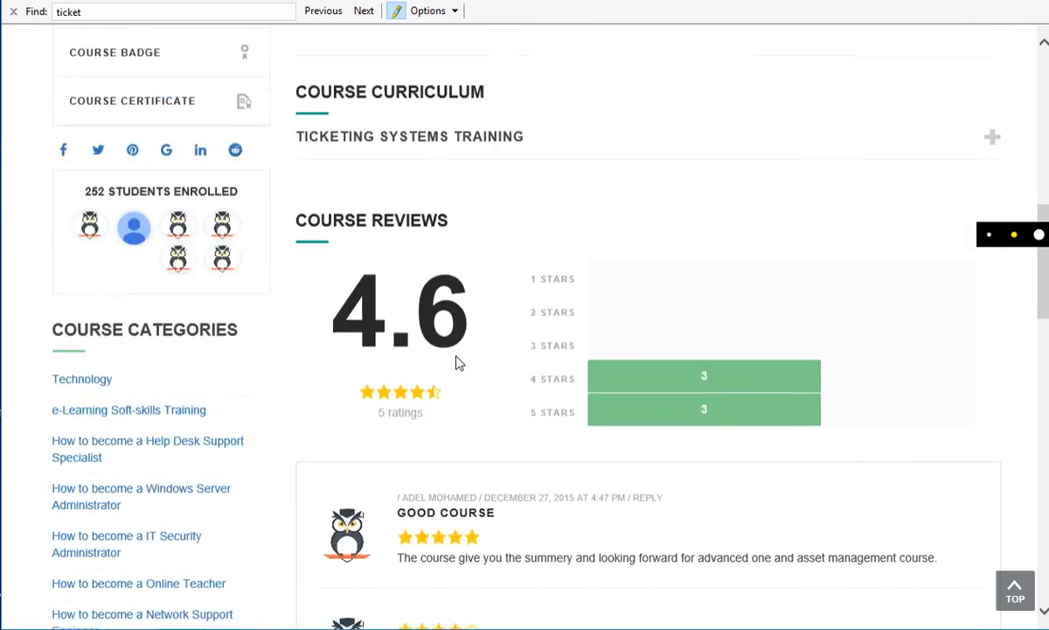
{"action": "left_click", "coordinate": [992, 137]}
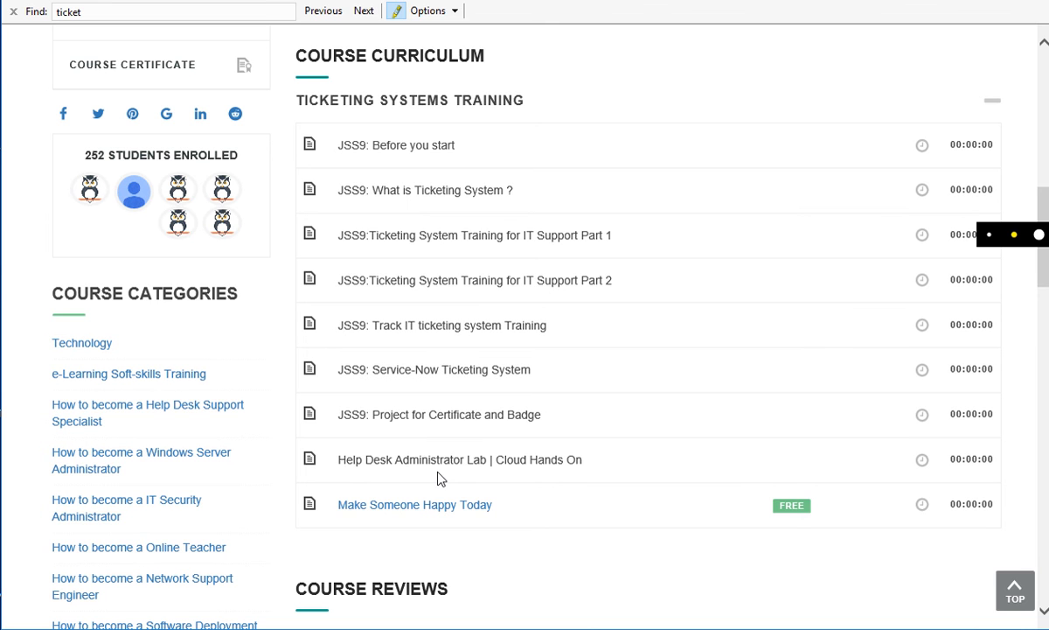
{"action": "mouse_move", "coordinate": [346, 238]}
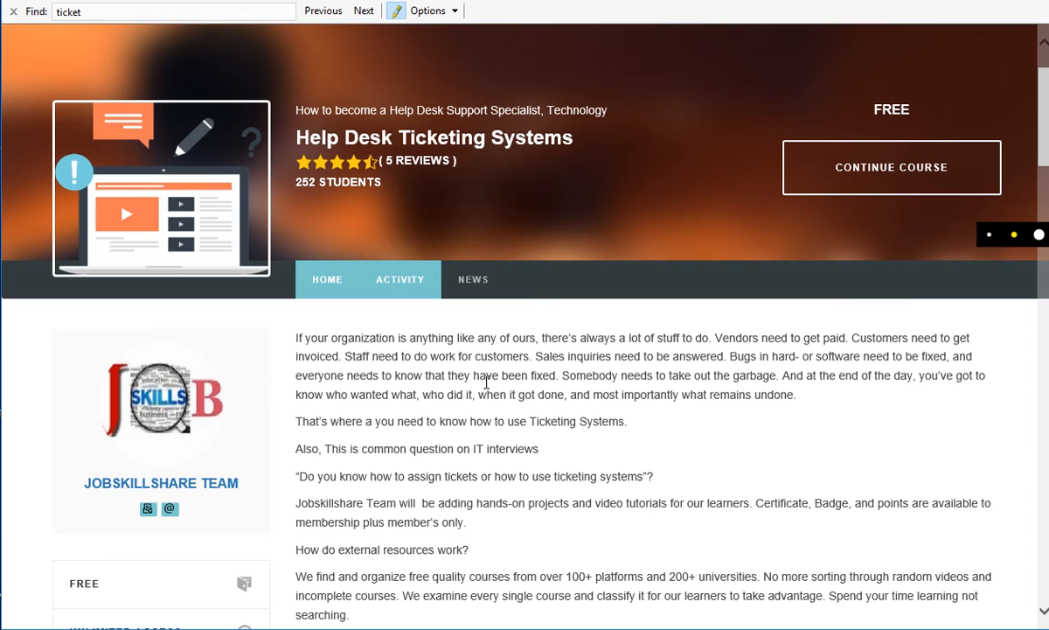
{"action": "mouse_move", "coordinate": [493, 105]}
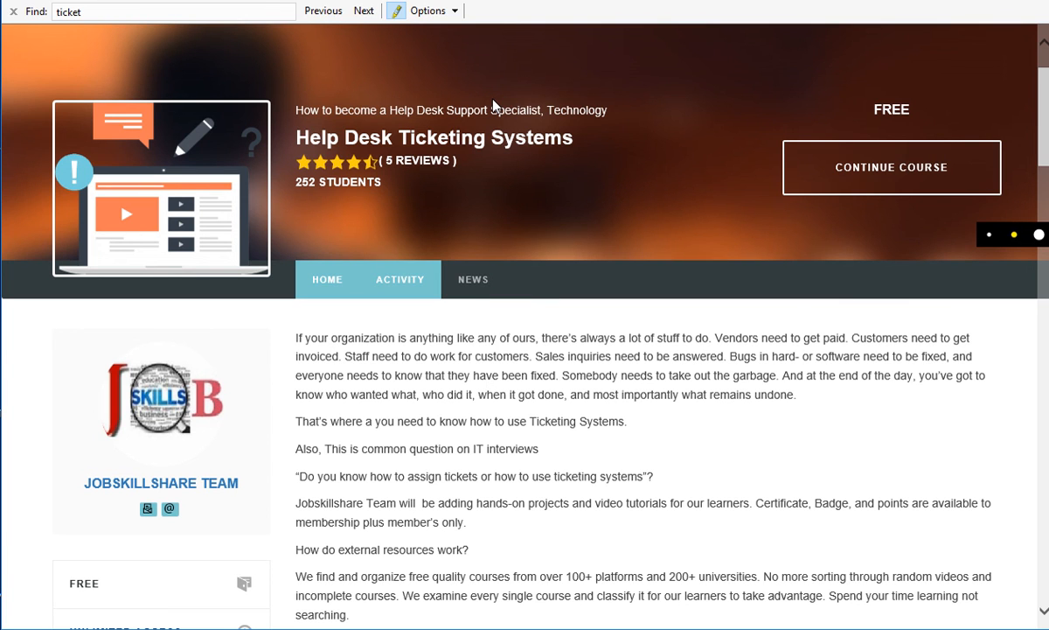
{"action": "mouse_move", "coordinate": [479, 313]}
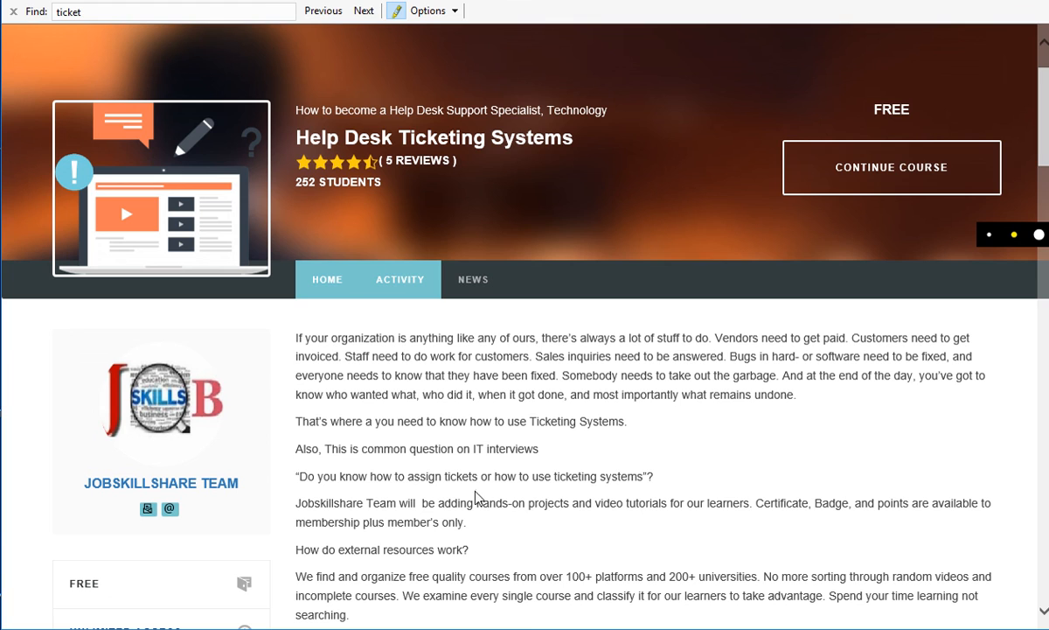
{"action": "mouse_move", "coordinate": [462, 497]}
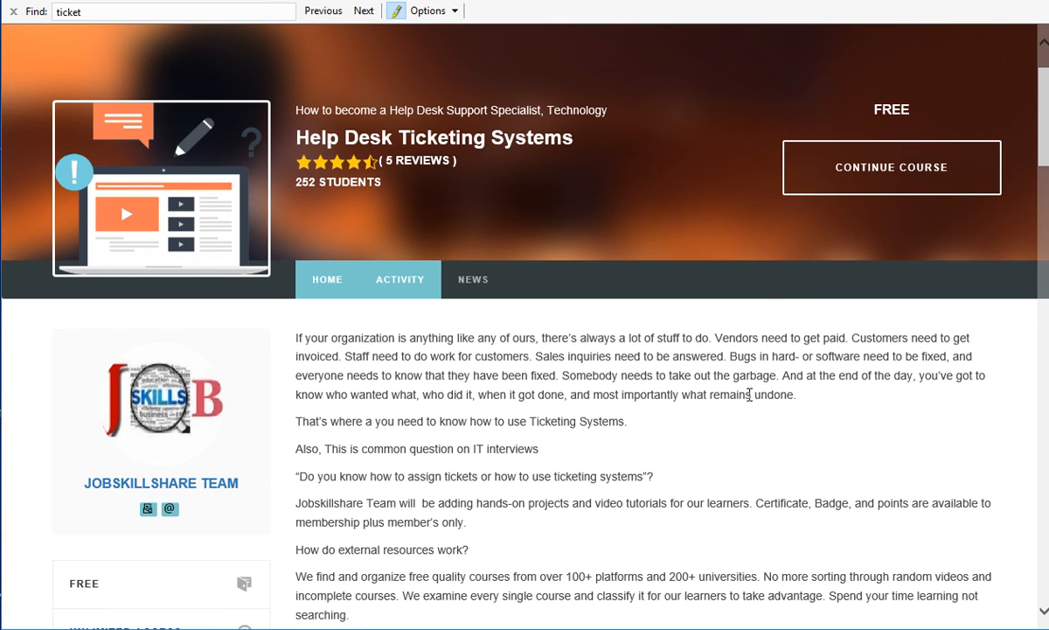
{"action": "mouse_move", "coordinate": [770, 521]}
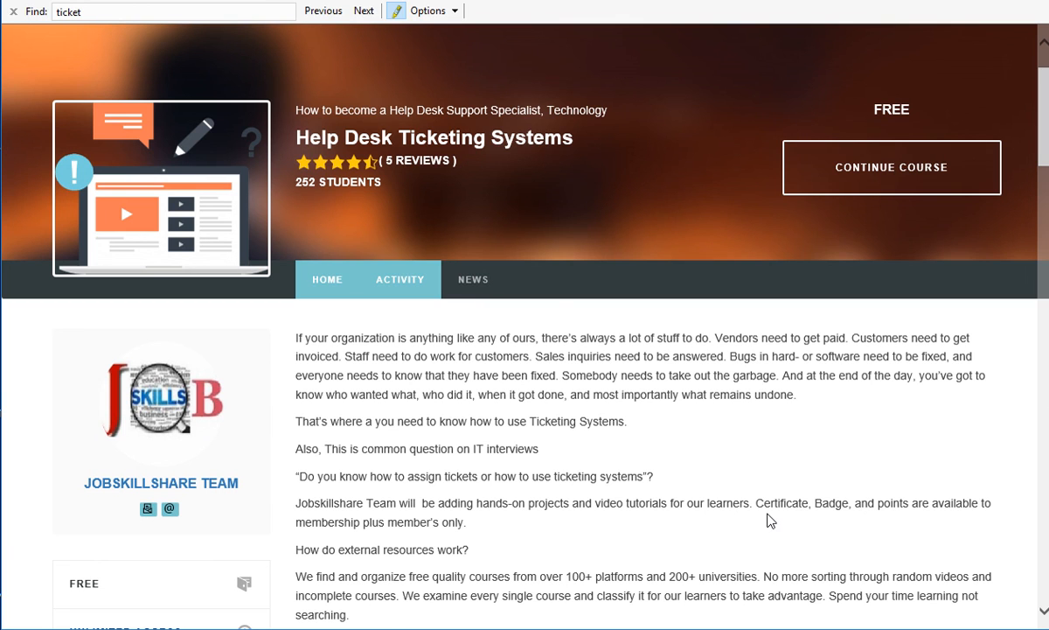